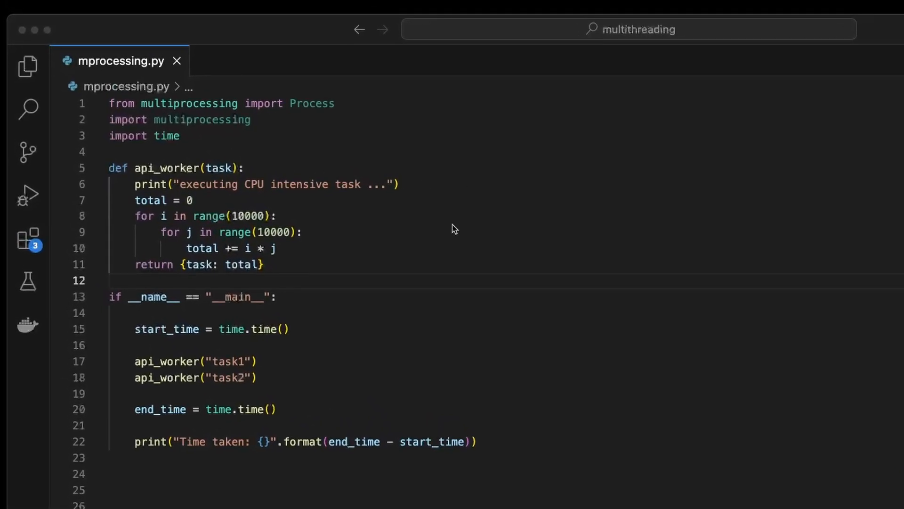
{"action": "mouse_move", "coordinate": [323, 214]}
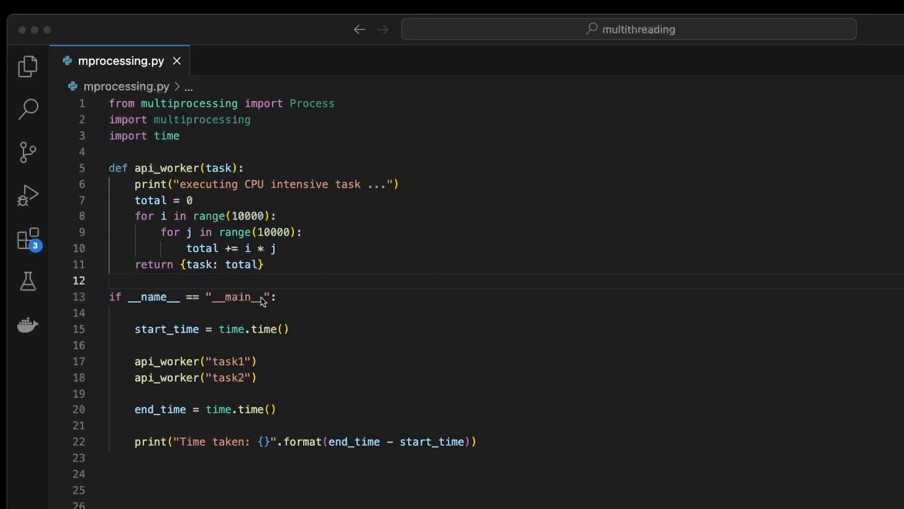
{"action": "mouse_move", "coordinate": [184, 276]}
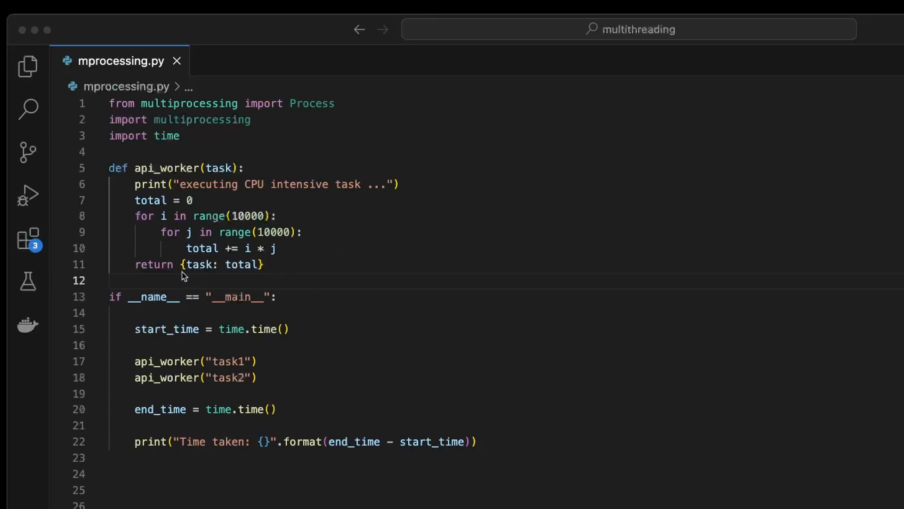
{"action": "mouse_move", "coordinate": [209, 274]}
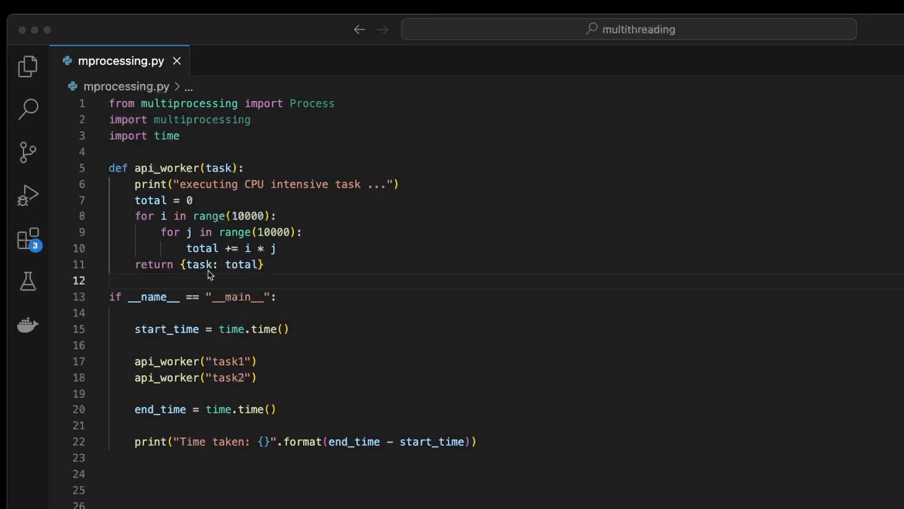
{"action": "mouse_move", "coordinate": [316, 289]}
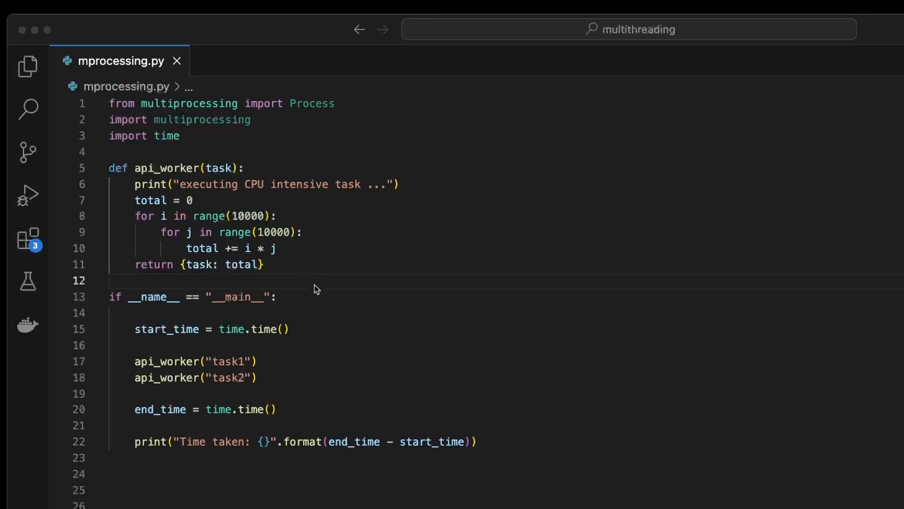
Step: Select the __main__ guard line in mprocessing.py before commenting out the direct api_worker calls
{"action": "left_click", "coordinate": [299, 297]}
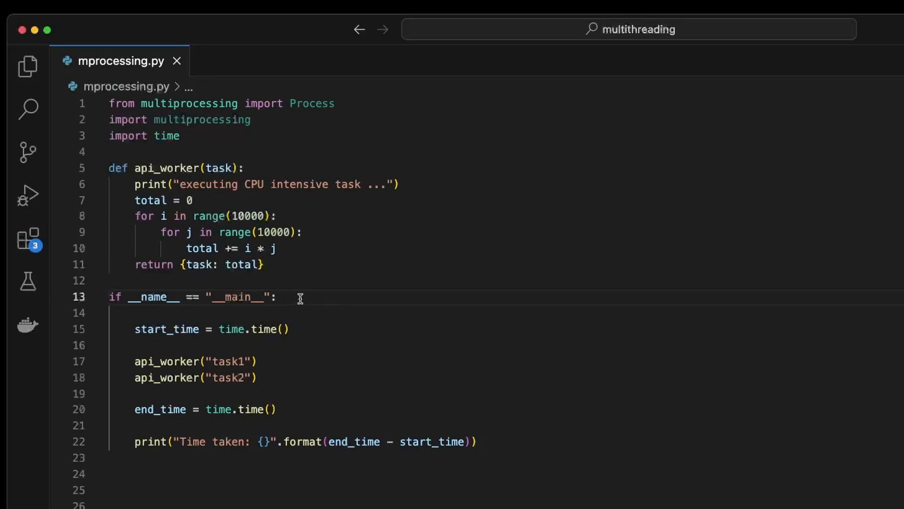
{"action": "triple_click", "coordinate": [191, 297]}
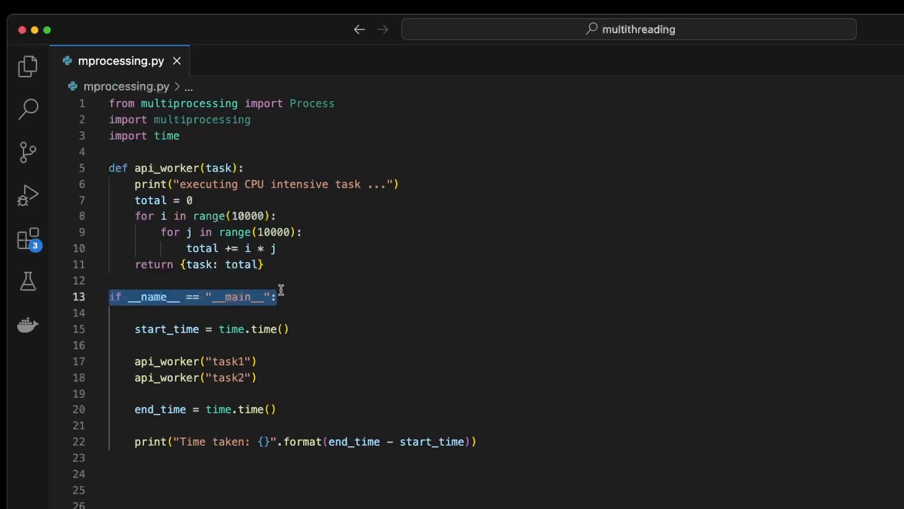
{"action": "mouse_move", "coordinate": [342, 292]}
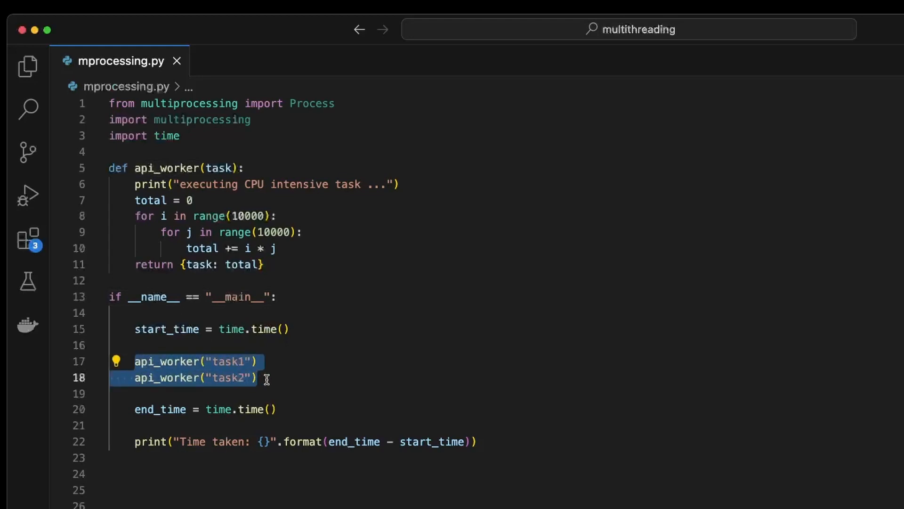
{"action": "mouse_move", "coordinate": [281, 373]}
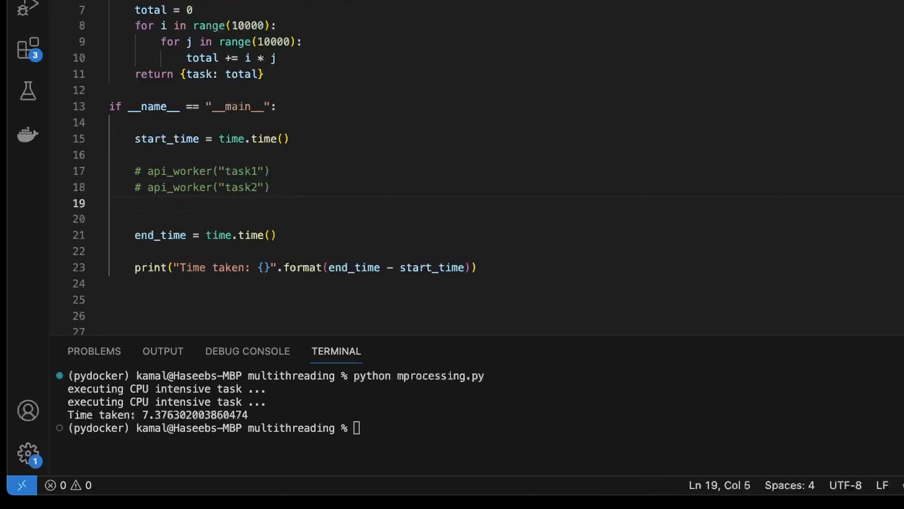
Step: Define proc1 and proc2 as Process(target=api_worker, args=...) for task1 and task2
{"action": "type", "text": "proc1 ="}
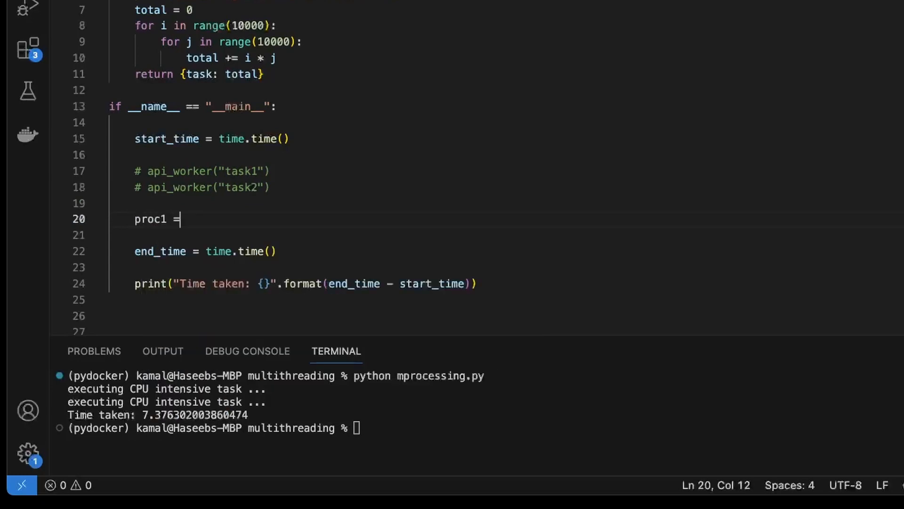
{"action": "type", "text": "Process(rt"}
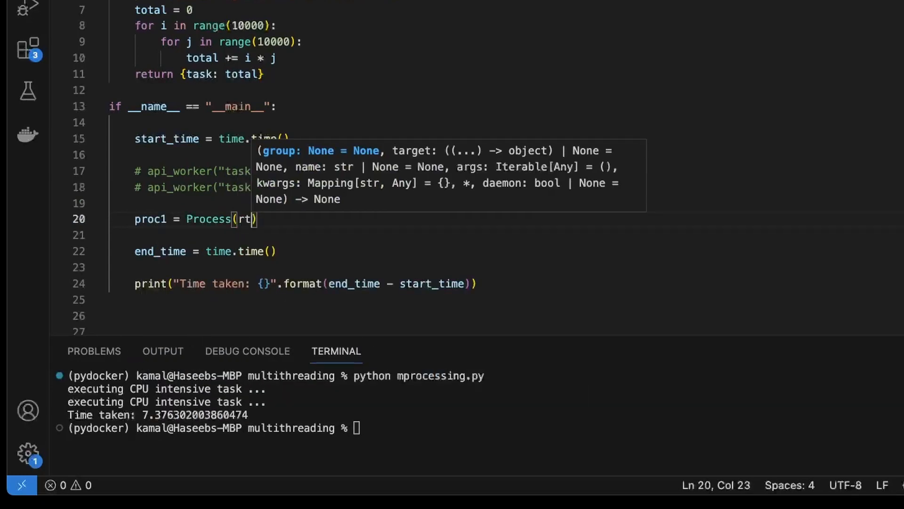
{"action": "type", "text": "target="}
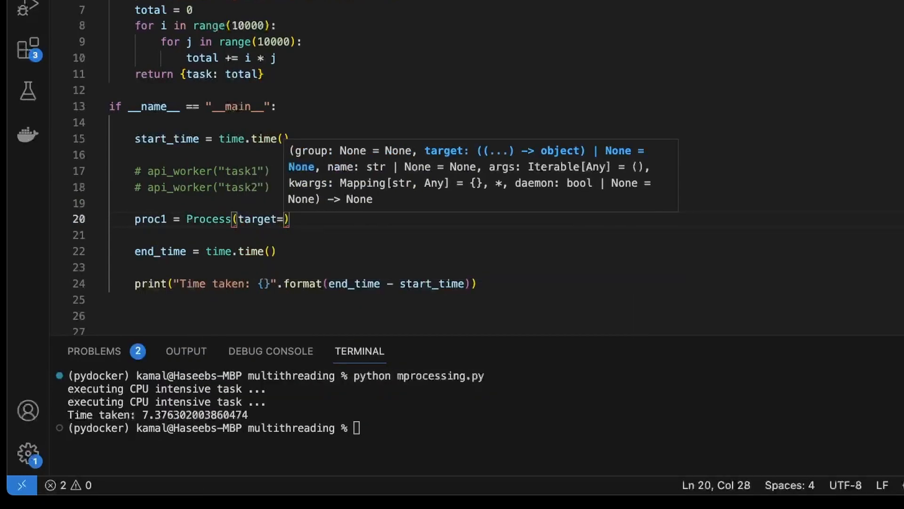
{"action": "type", "text": "api_worker, args=(\""}
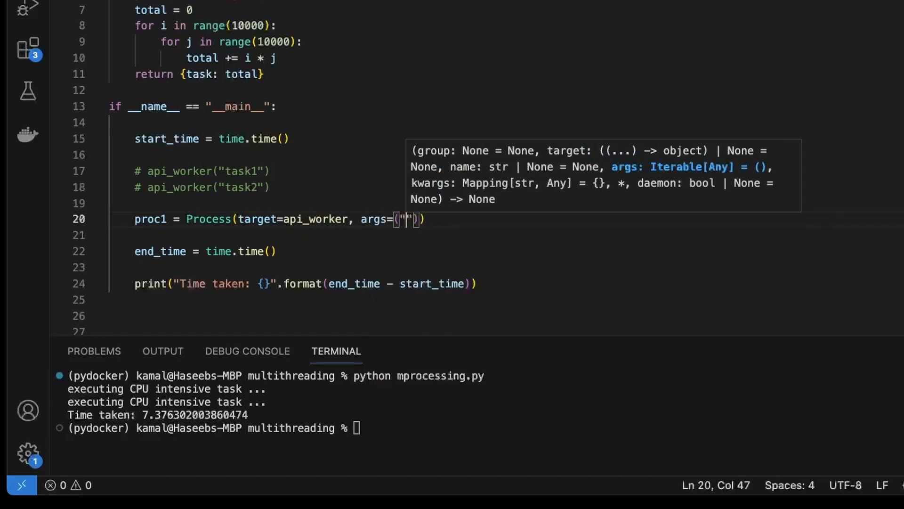
{"action": "type", "text": "task1"}
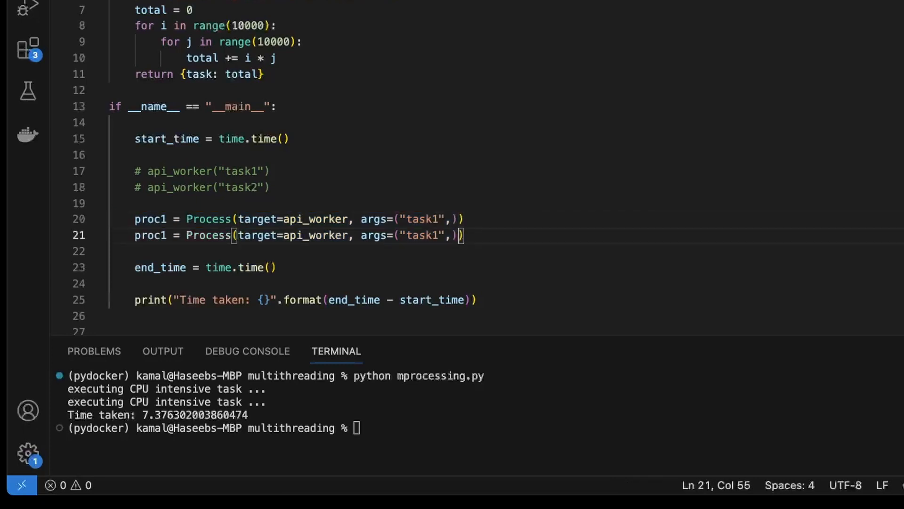
{"action": "type", "text": "task2"}
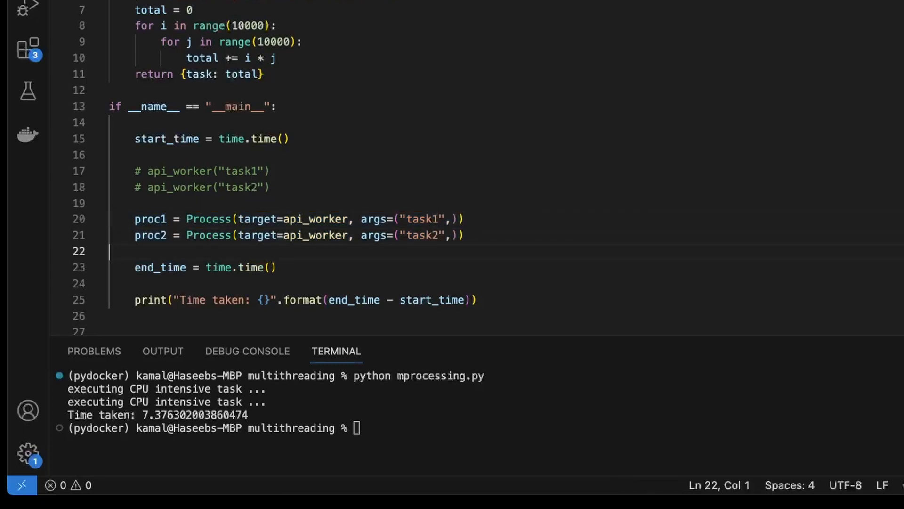
Step: Start the processes with proc1.start() and proc2.start()
{"action": "type", "text": "proc"}
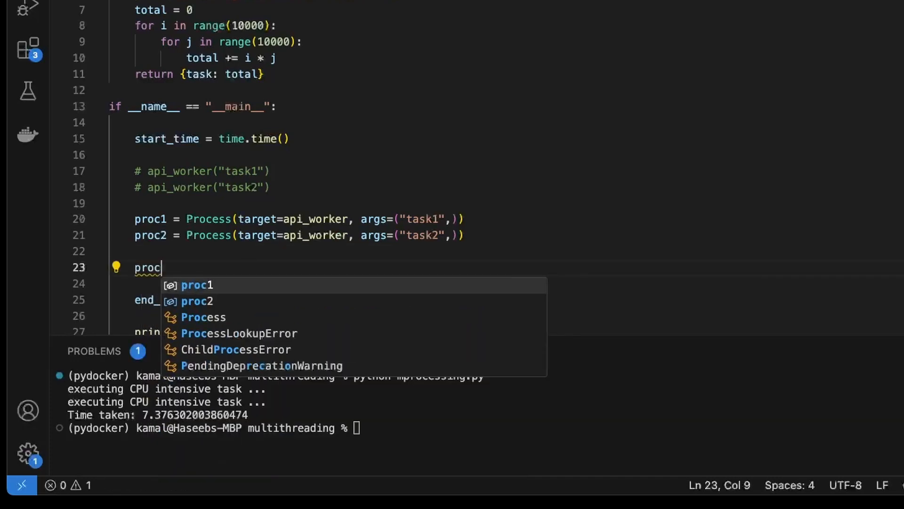
{"action": "type", "text": "1.start"}
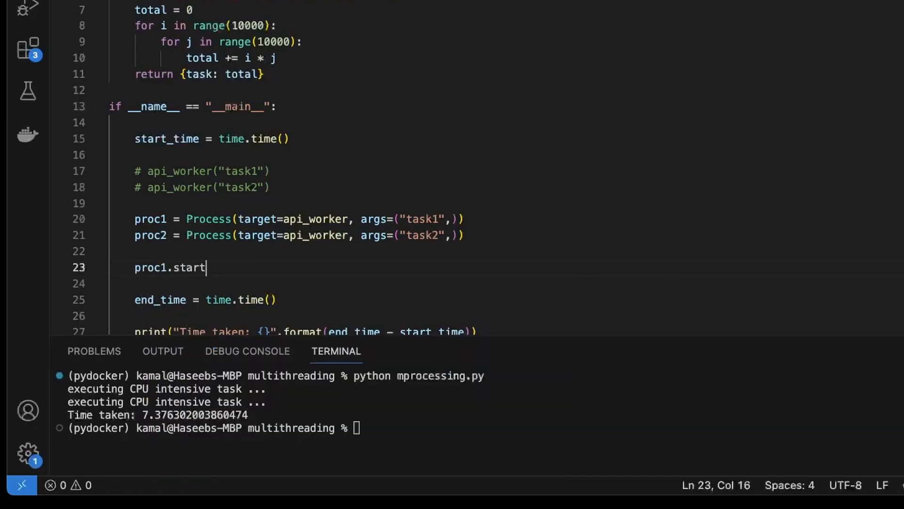
{"action": "type", "text": "()"}
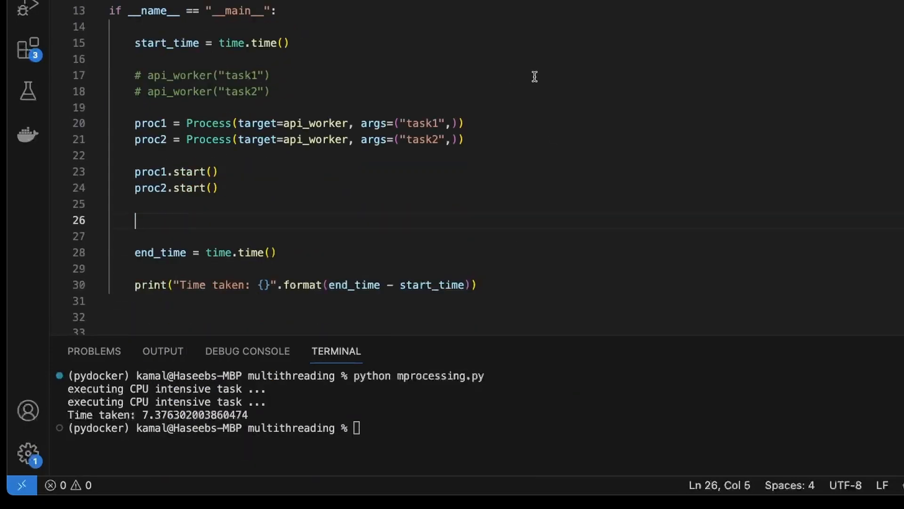
Step: Add proc1.join() and proc2.join() so the script waits for both processes
{"action": "type", "text": "proc1.join"}
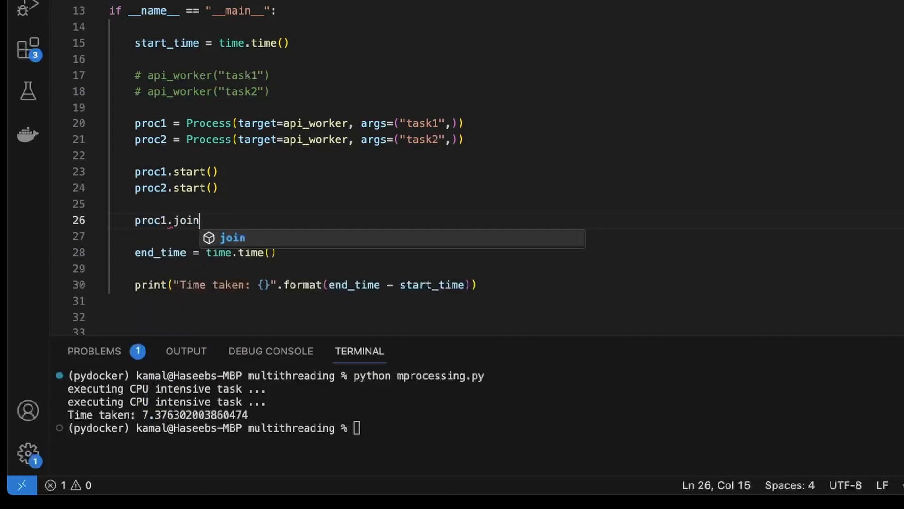
{"action": "key", "text": "Enter"}
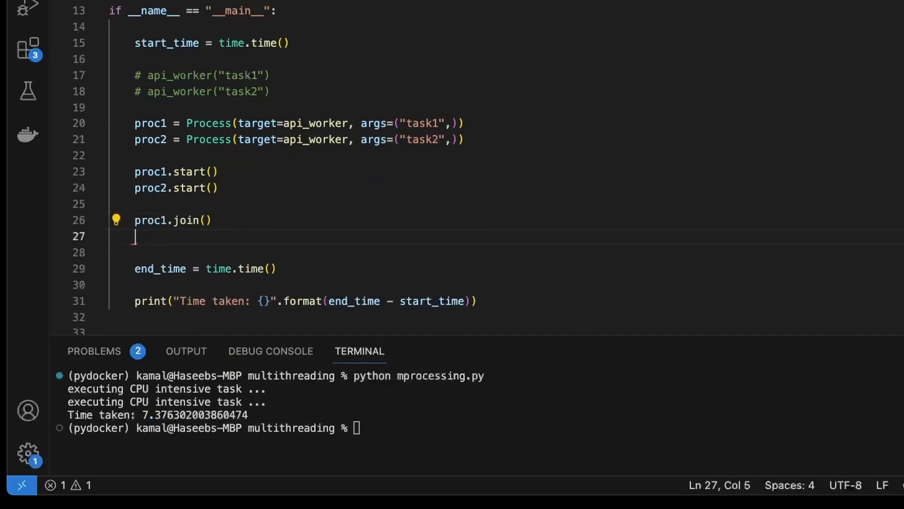
{"action": "type", "text": "proc2.join("}
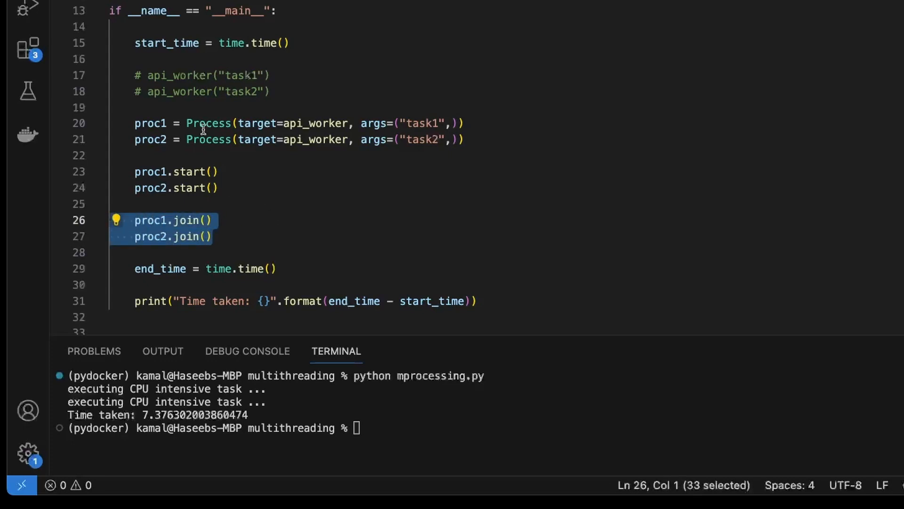
{"action": "mouse_move", "coordinate": [294, 331]}
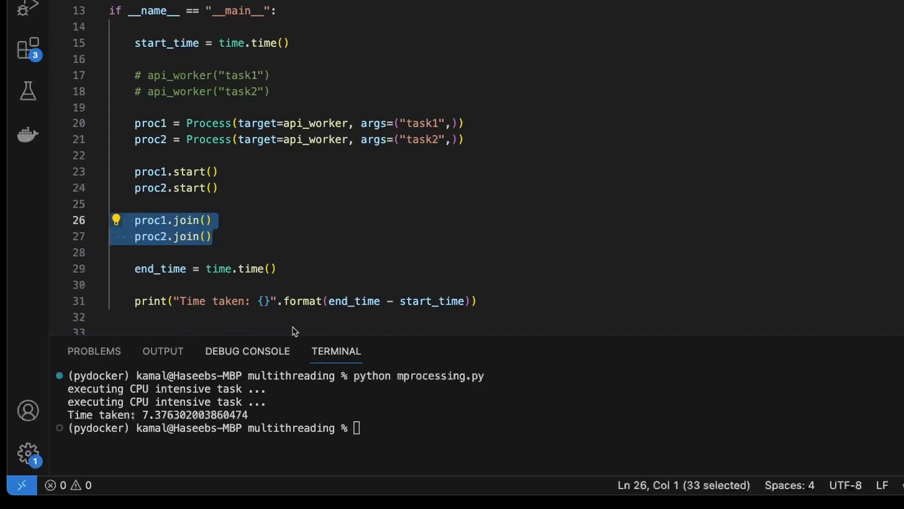
{"action": "mouse_move", "coordinate": [293, 229]}
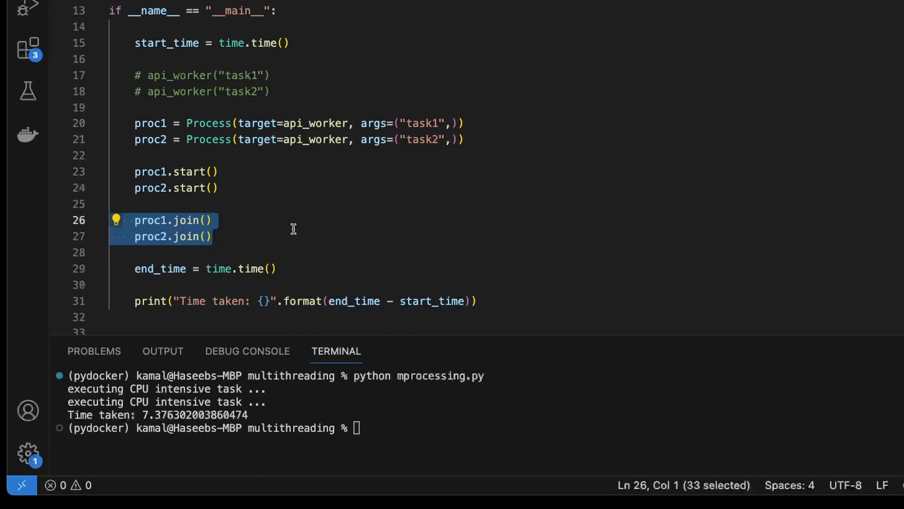
{"action": "left_click", "coordinate": [212, 236]}
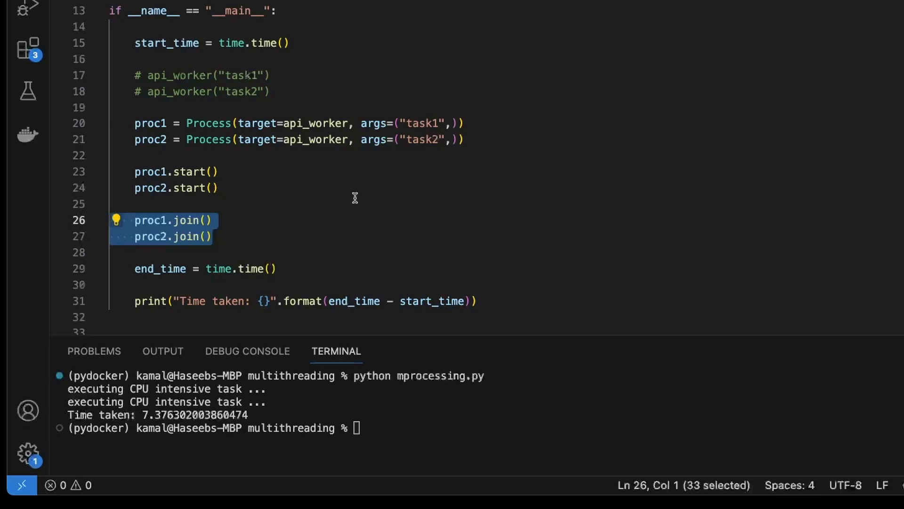
{"action": "mouse_move", "coordinate": [383, 213]}
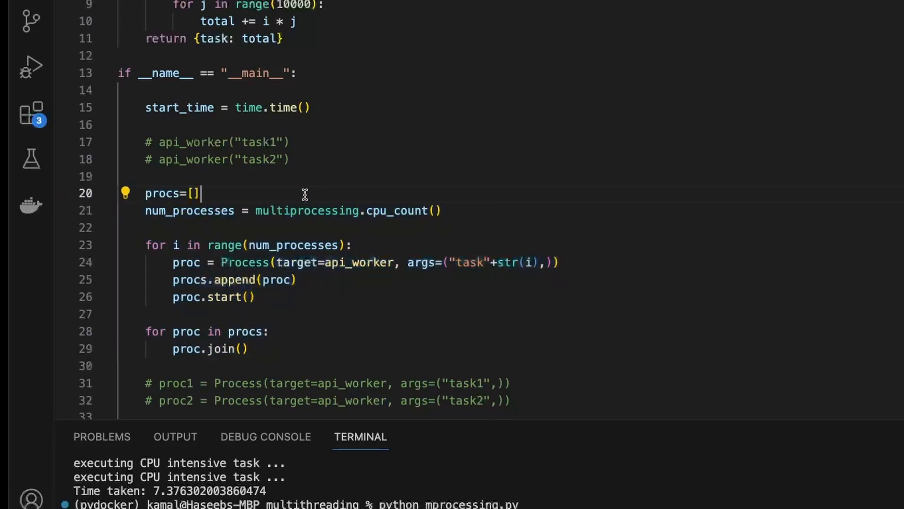
Step: Highlight the multiprocessing.cpu_count() call, then switch to the mprocessingqueue.py file
{"action": "double_click", "coordinate": [174, 210]}
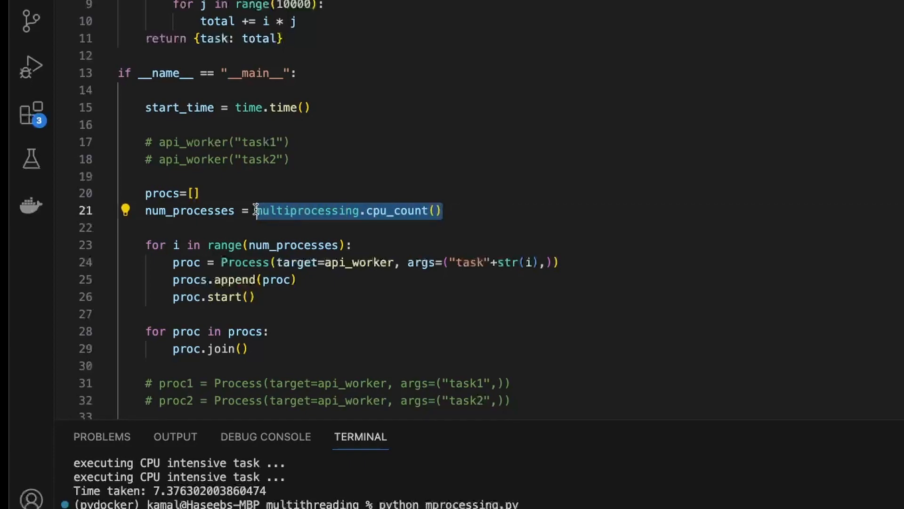
{"action": "mouse_move", "coordinate": [478, 212]}
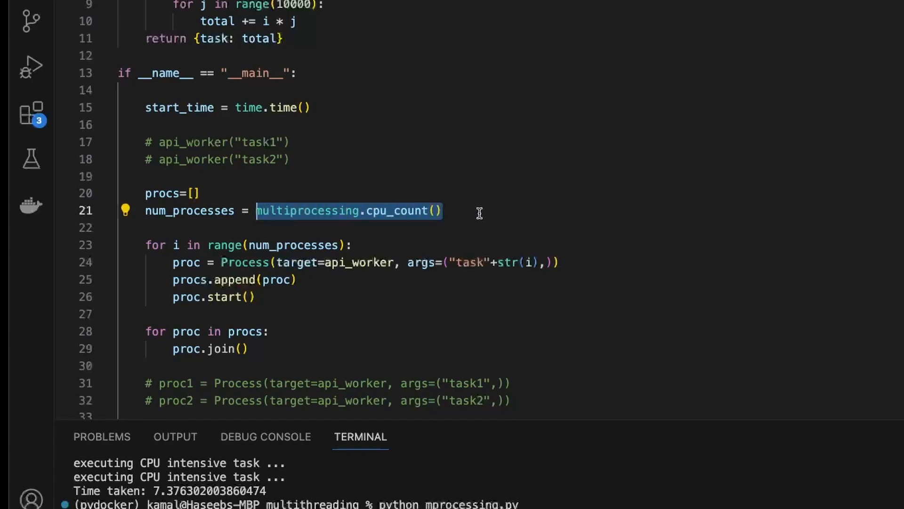
{"action": "mouse_move", "coordinate": [202, 209]}
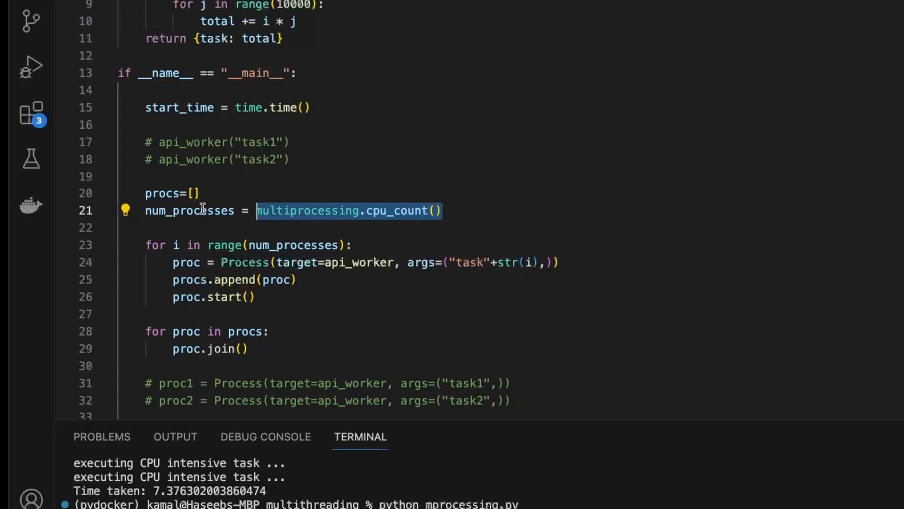
{"action": "mouse_move", "coordinate": [342, 224]}
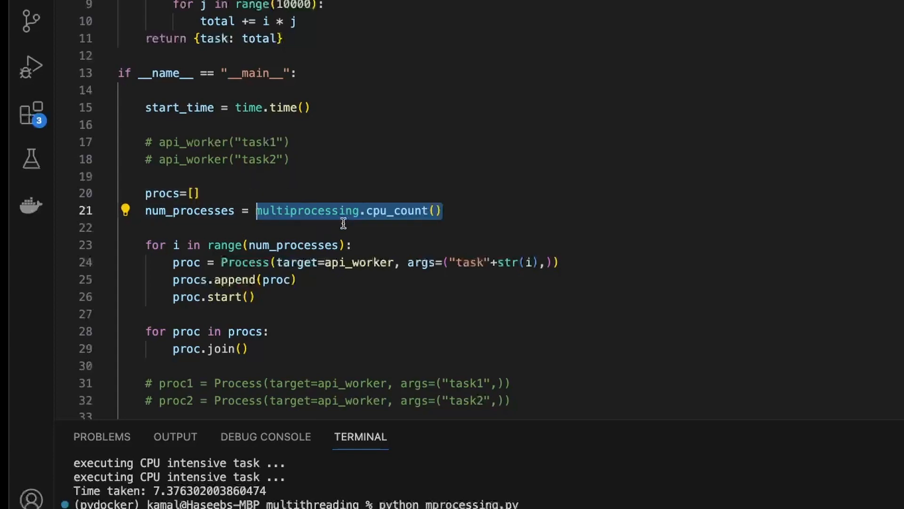
{"action": "mouse_move", "coordinate": [263, 319]}
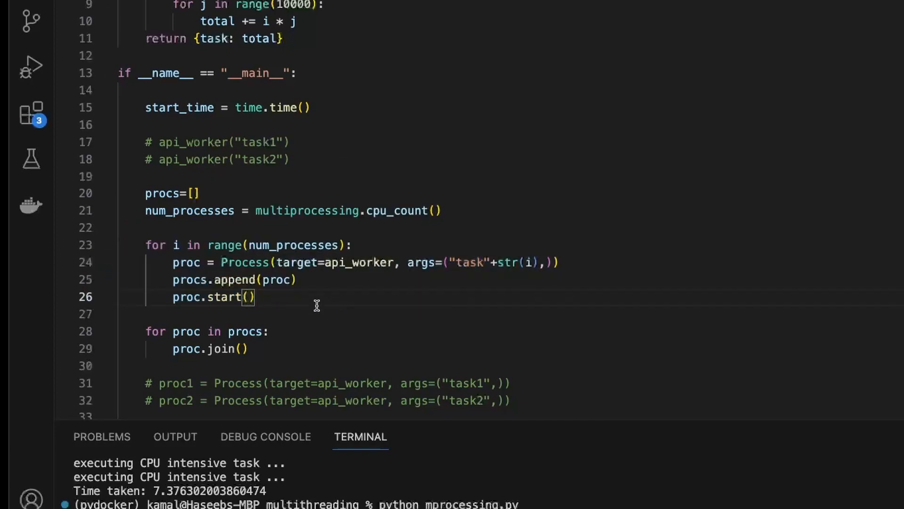
{"action": "scroll", "scroll_direction": "up", "scroll_amount": 3}
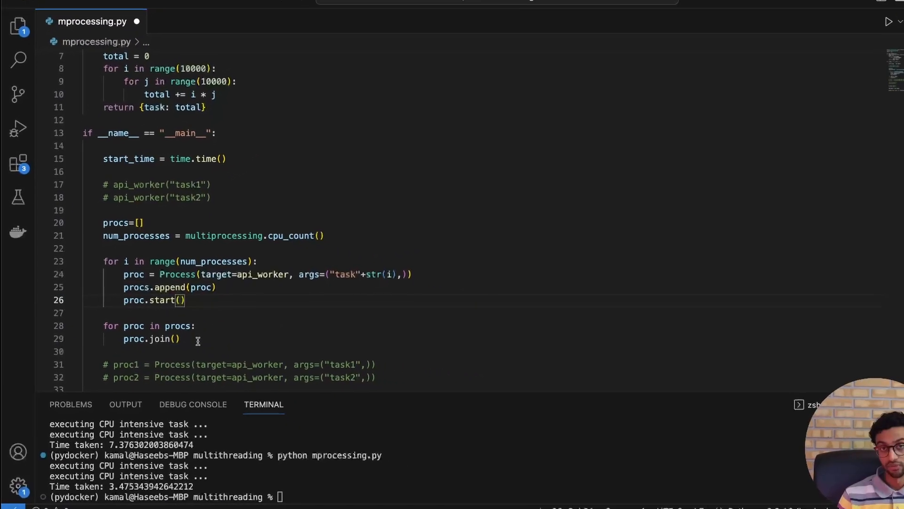
{"action": "left_click", "coordinate": [204, 35]}
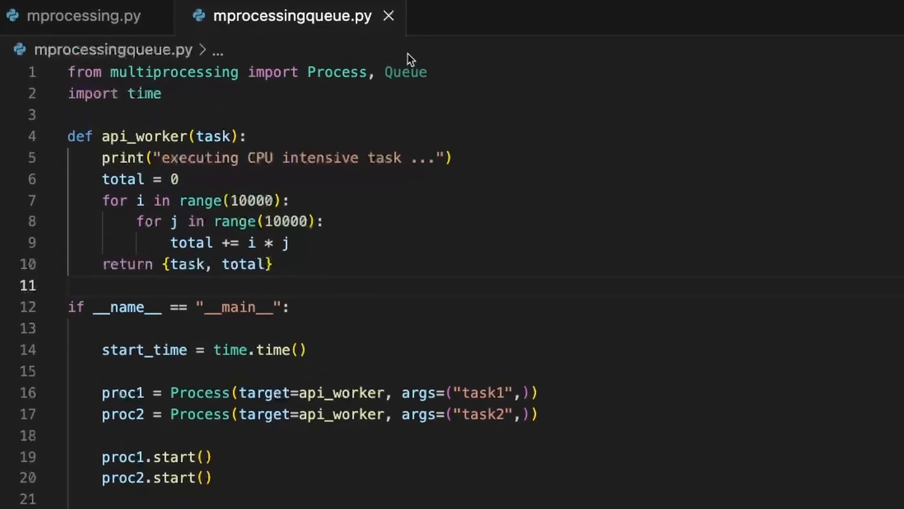
Step: Give api_worker a queue parameter and return queue.put({task: total})
{"action": "double_click", "coordinate": [405, 72]}
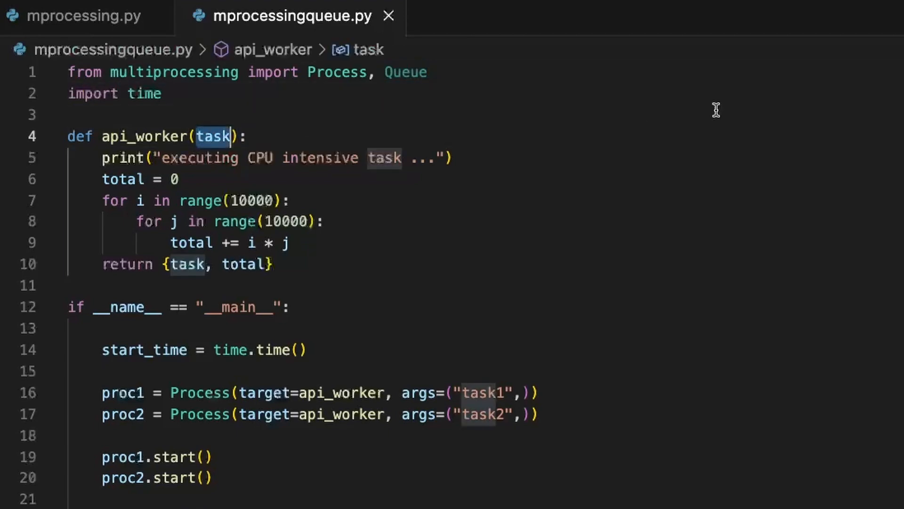
{"action": "type", "text": ", queue"}
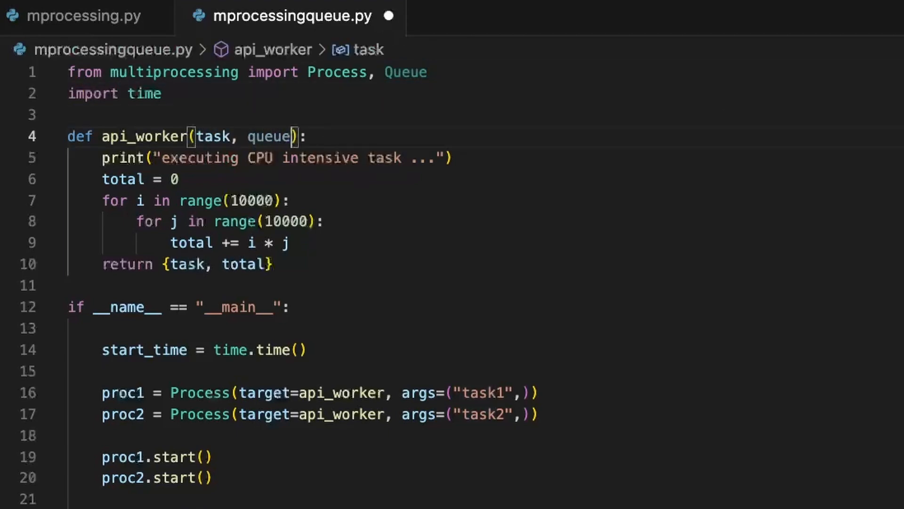
{"action": "left_click", "coordinate": [292, 242]}
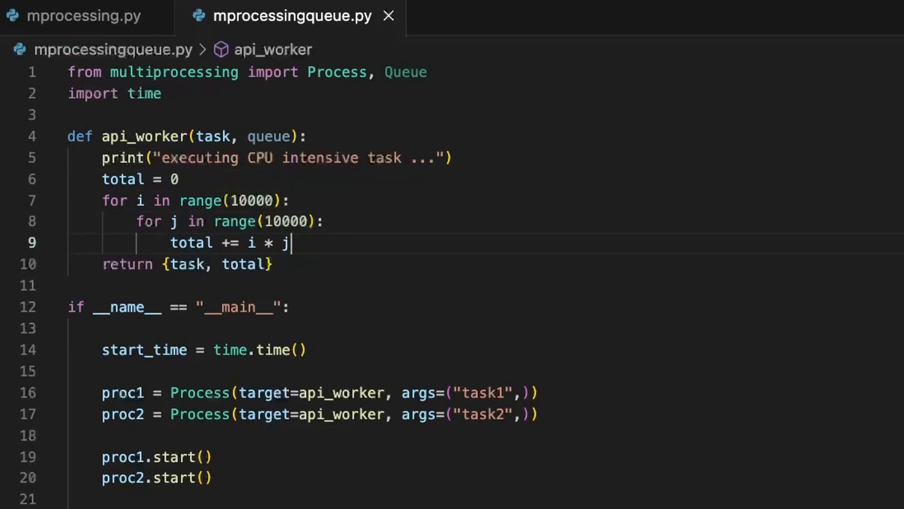
{"action": "left_click", "coordinate": [164, 263]}
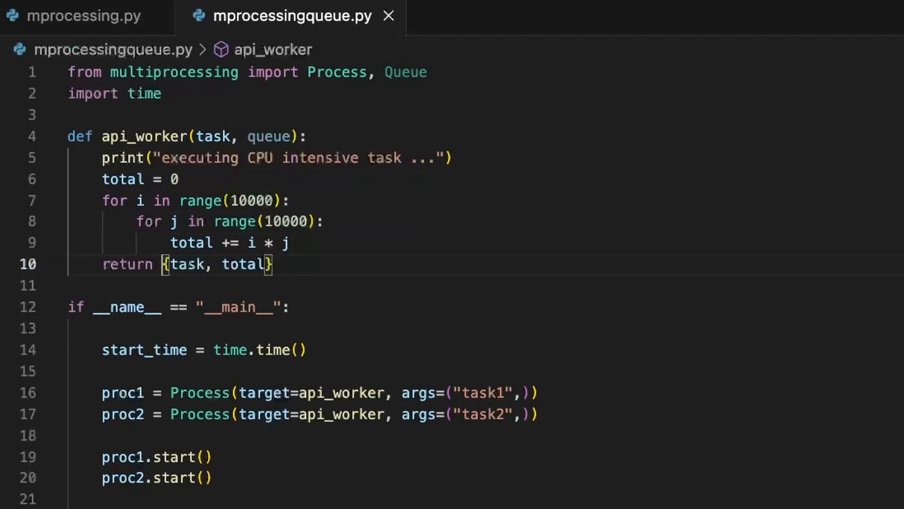
{"action": "type", "text": "queue.put("}
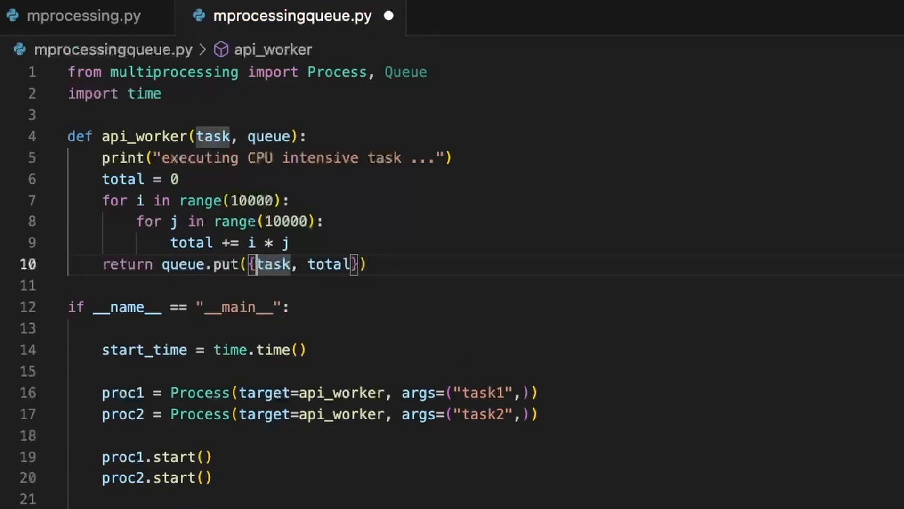
{"action": "type", "text": ":"}
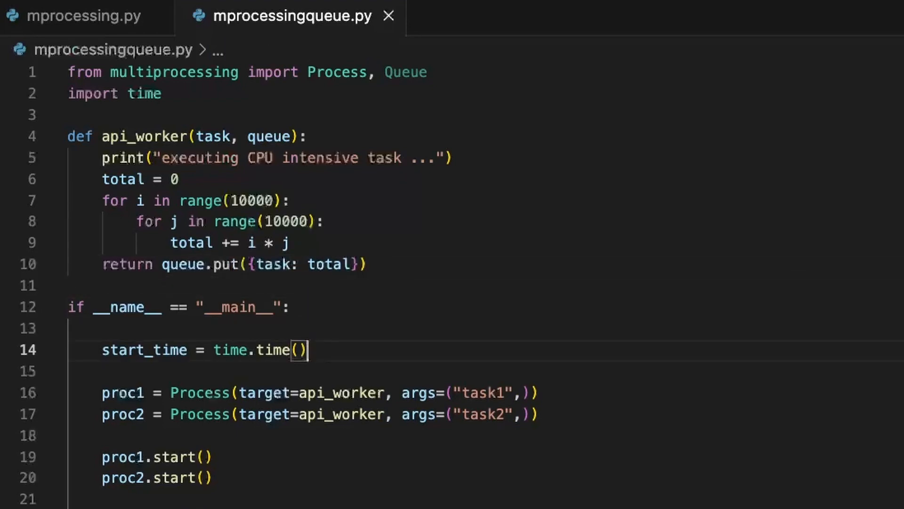
Step: Create q = Queue(), pass q to both processes, and loop printing q.get() for the two results
{"action": "type", "text": "q = Queue("}
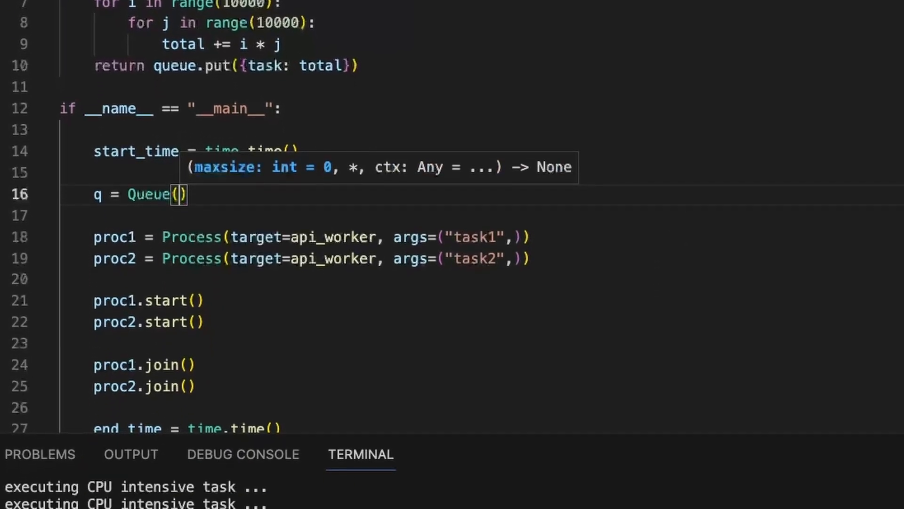
{"action": "left_click", "coordinate": [430, 230]}
{"action": "type", "text": " q, "}
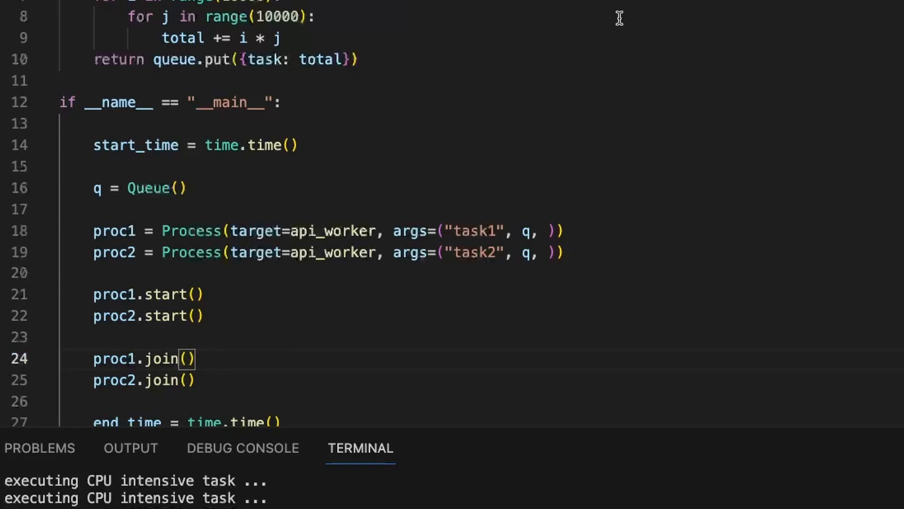
{"action": "scroll", "scroll_direction": "down", "scroll_amount": 3}
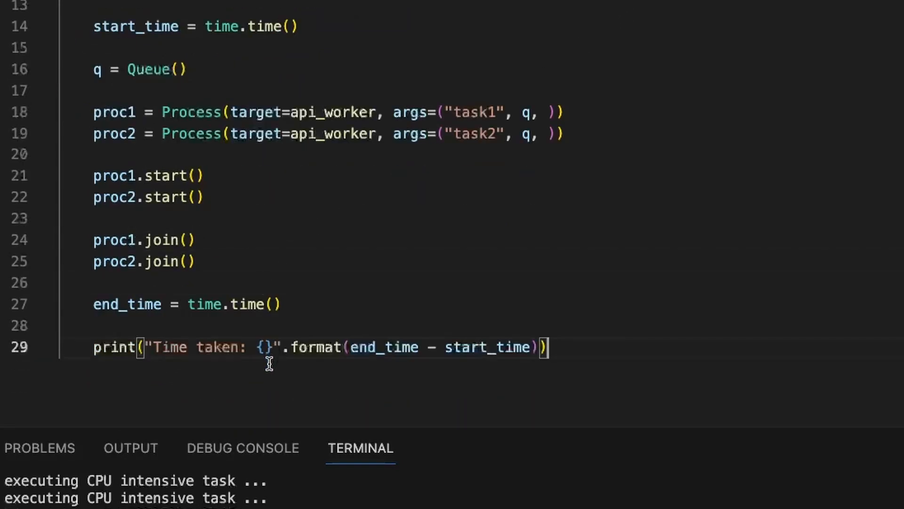
{"action": "type", "text": "for"}
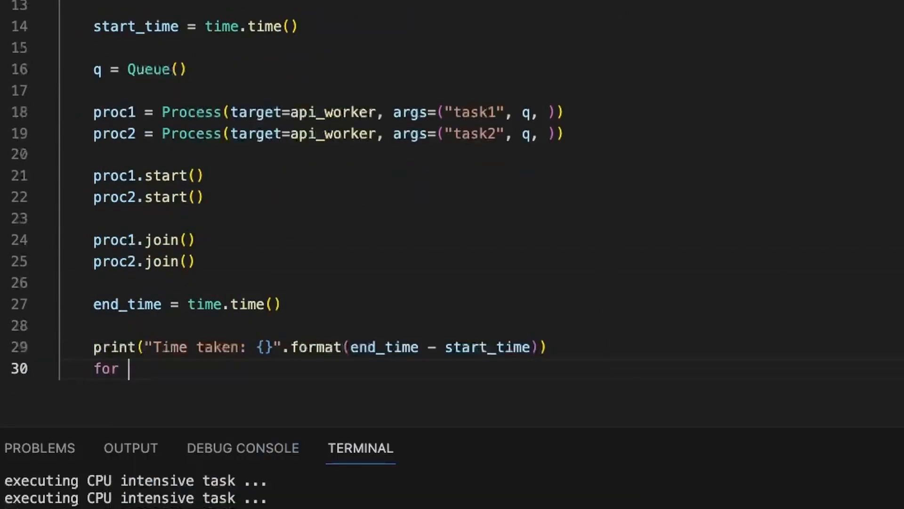
{"action": "type", "text": "_ in ran"}
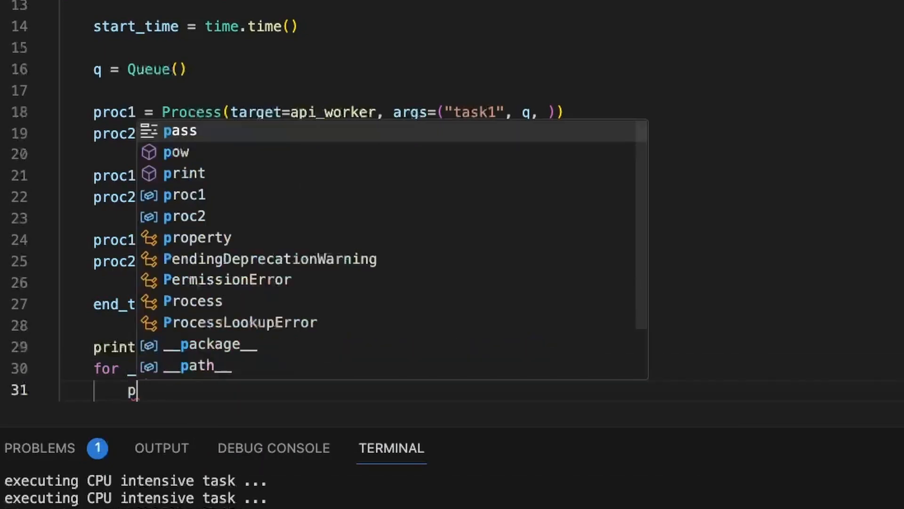
{"action": "type", "text": "print(q.get("}
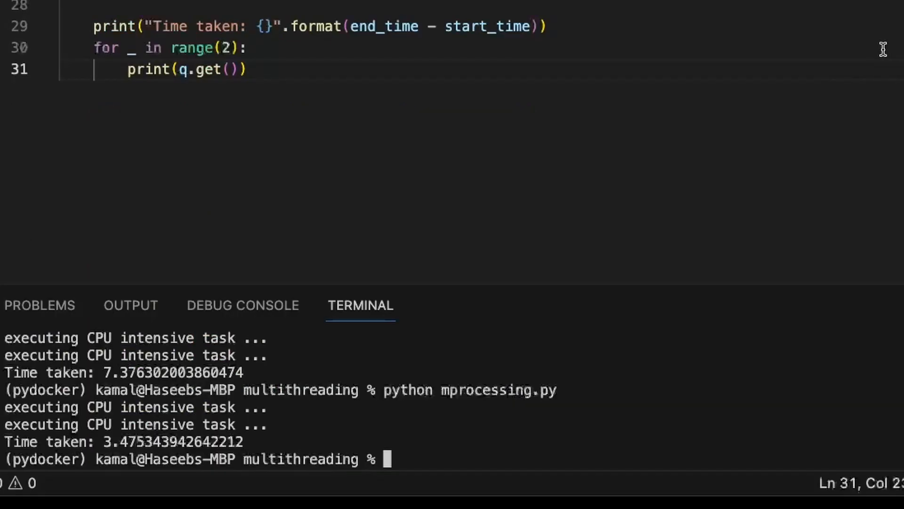
Step: Run python mprocessing.py in the integrated terminal
{"action": "type", "text": "python mprocessing.py"}
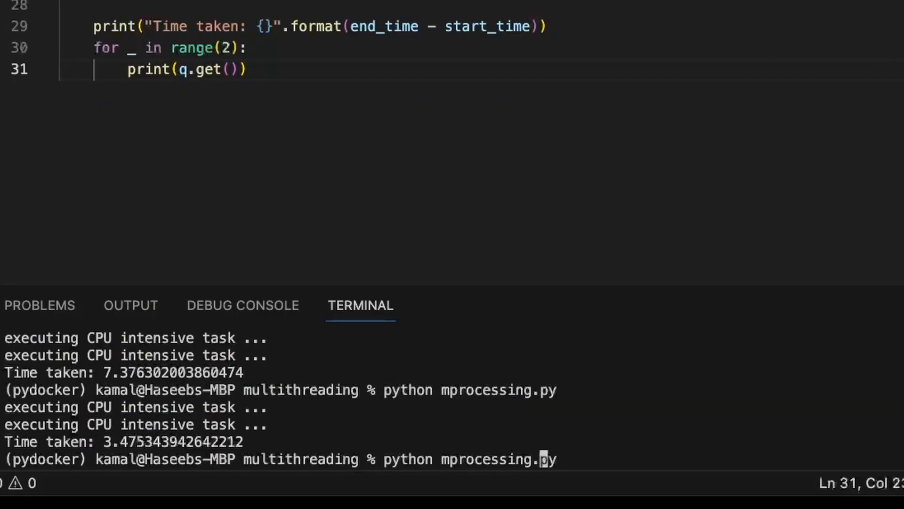
{"action": "key", "text": "Return"}
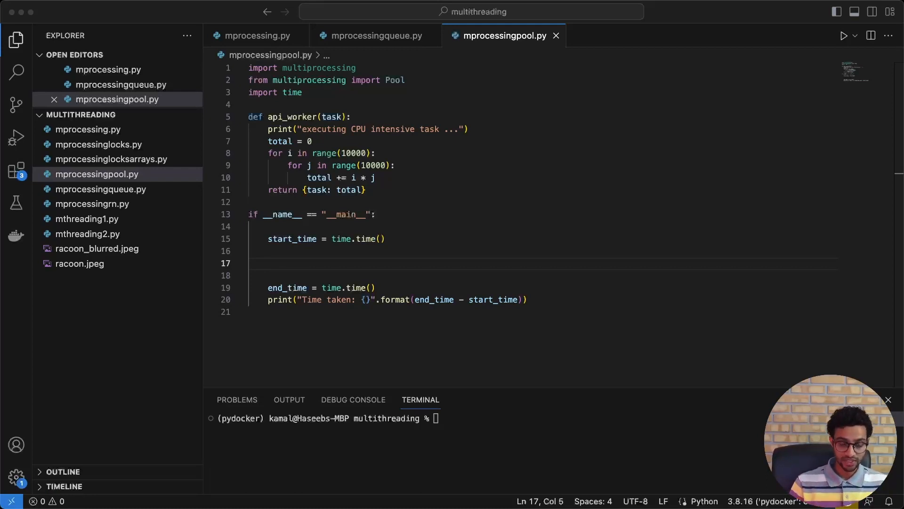
{"action": "mouse_move", "coordinate": [557, 262]}
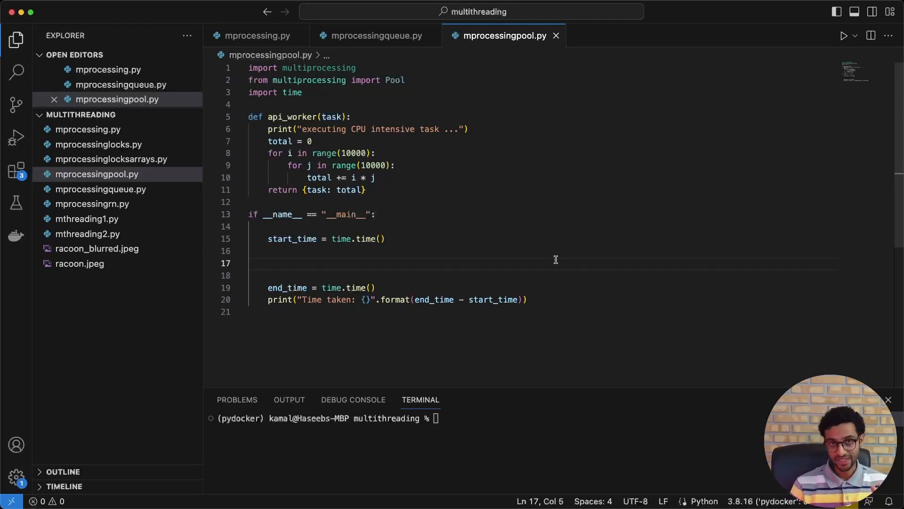
Step: Set num_processes = multiprocessing.cpu_count() and create pool = multiprocessing.Pool(...)
{"action": "type", "text": "nu"}
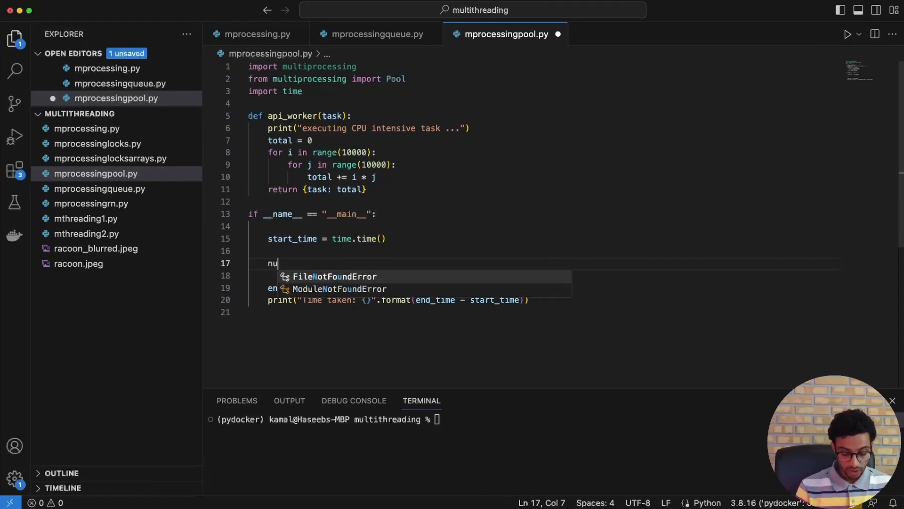
{"action": "type", "text": "m_pro"}
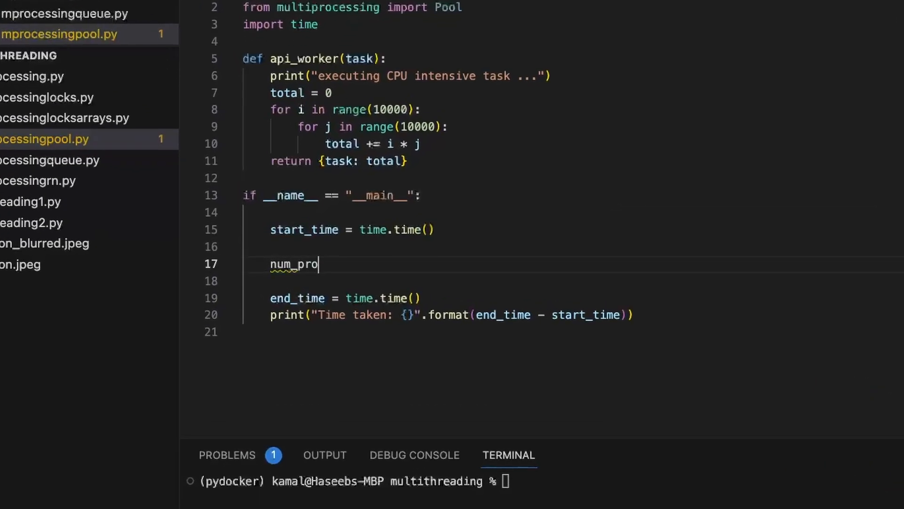
{"action": "type", "text": "cesses ="}
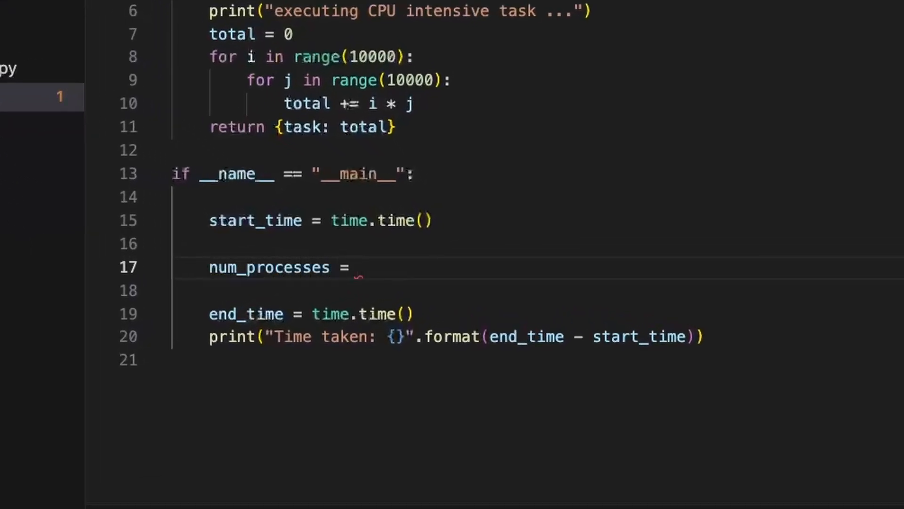
{"action": "type", "text": "multiprocessing.cpu_count("}
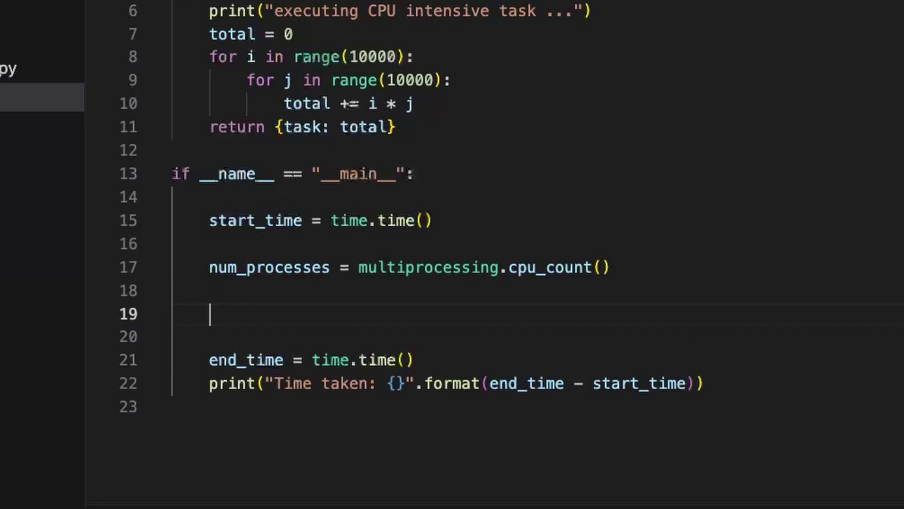
{"action": "type", "text": "pool ="}
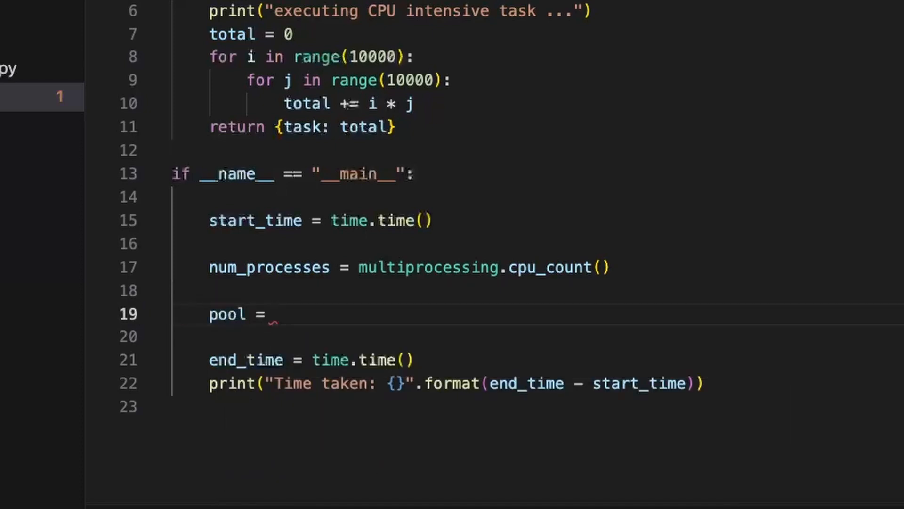
{"action": "type", "text": "multiprocessing.p"}
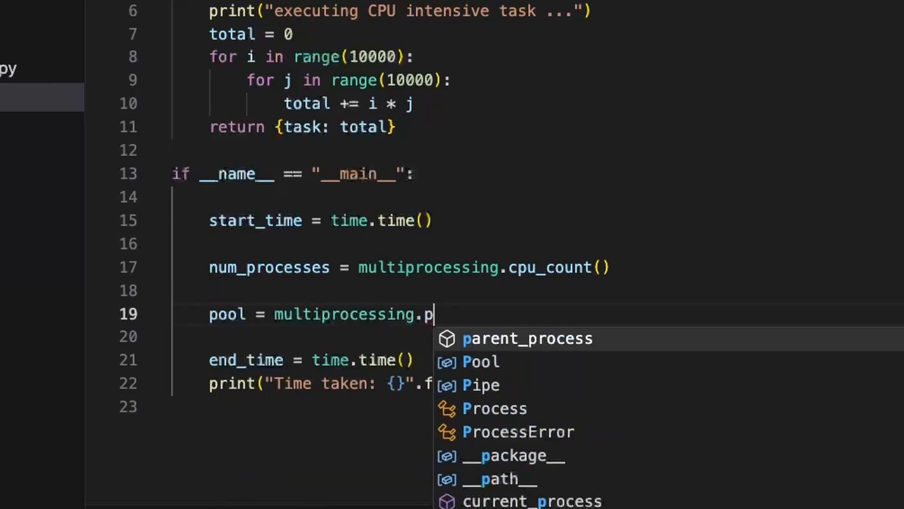
{"action": "left_click", "coordinate": [482, 361]}
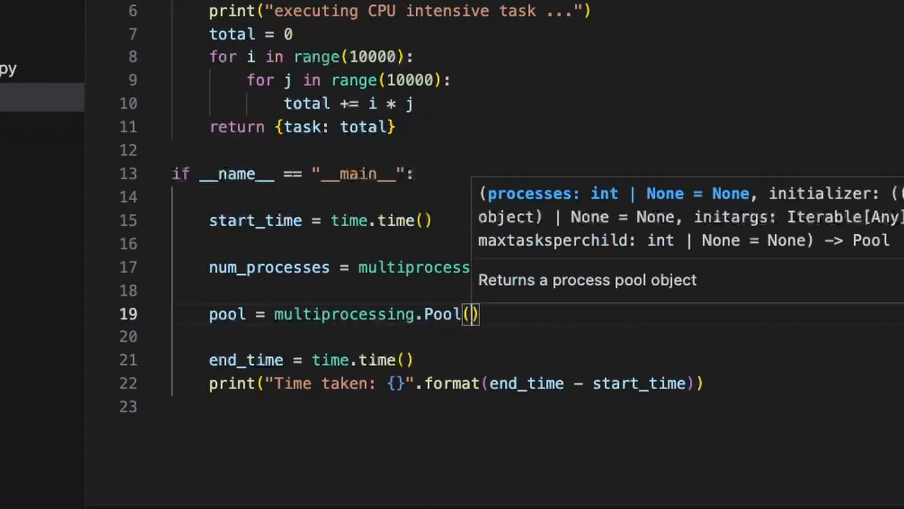
{"action": "type", "text": "processes=num_processes"}
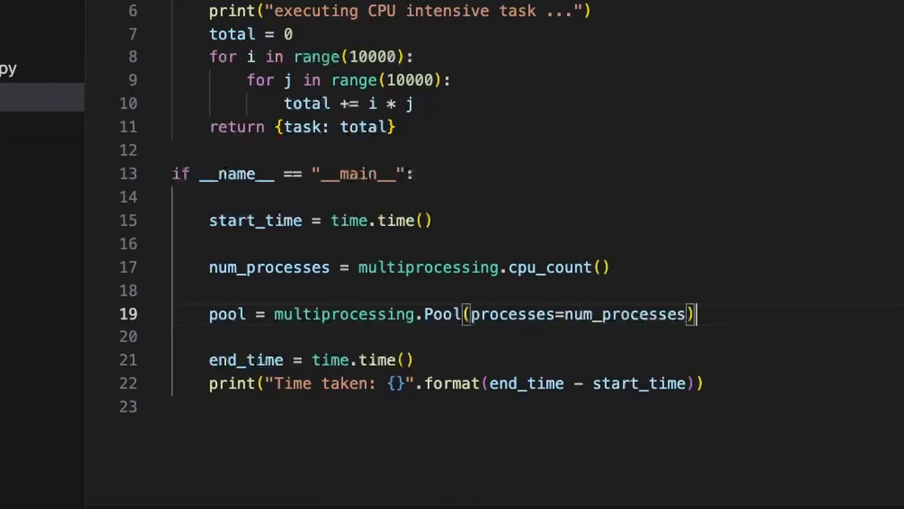
Step: Map api_worker over ["task1", "task2"] with pool.map
{"action": "type", "text": "pool.map("}
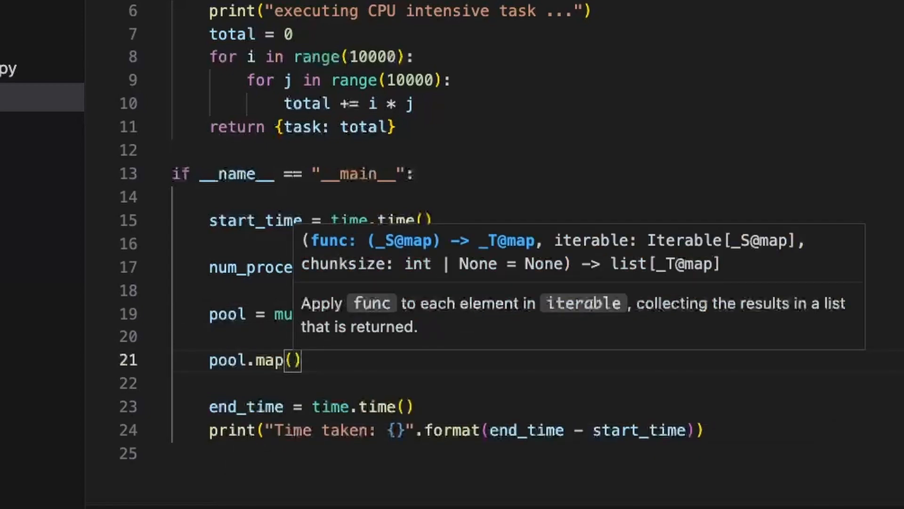
{"action": "type", "text": "api_worker, []"}
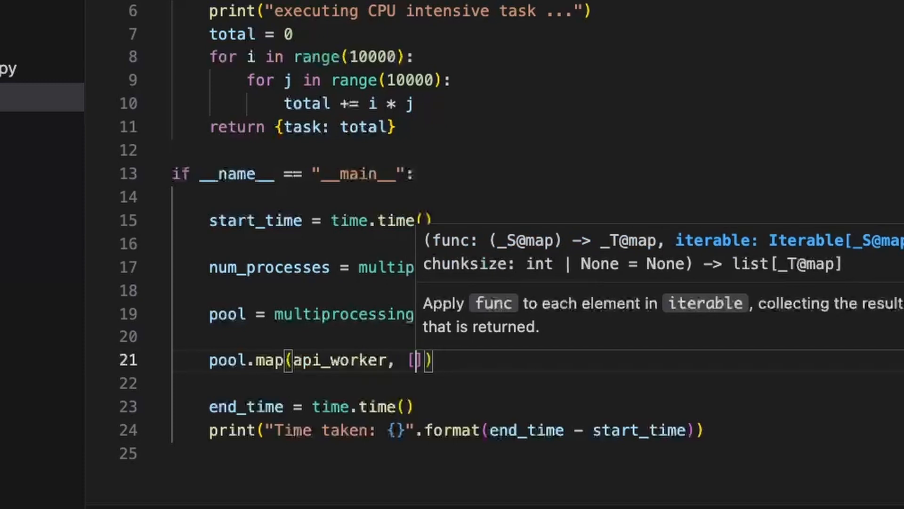
{"action": "type", "text": "\"task1, \"task2\""}
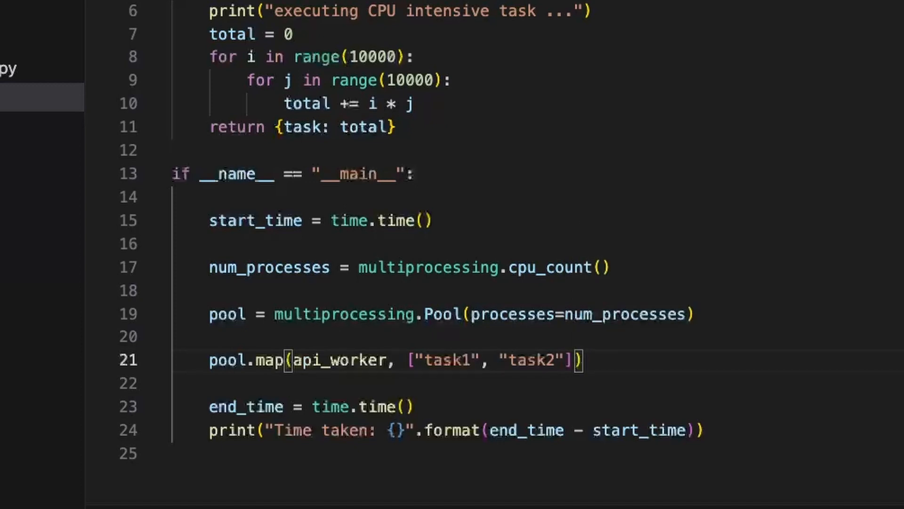
{"action": "left_click", "coordinate": [508, 360]}
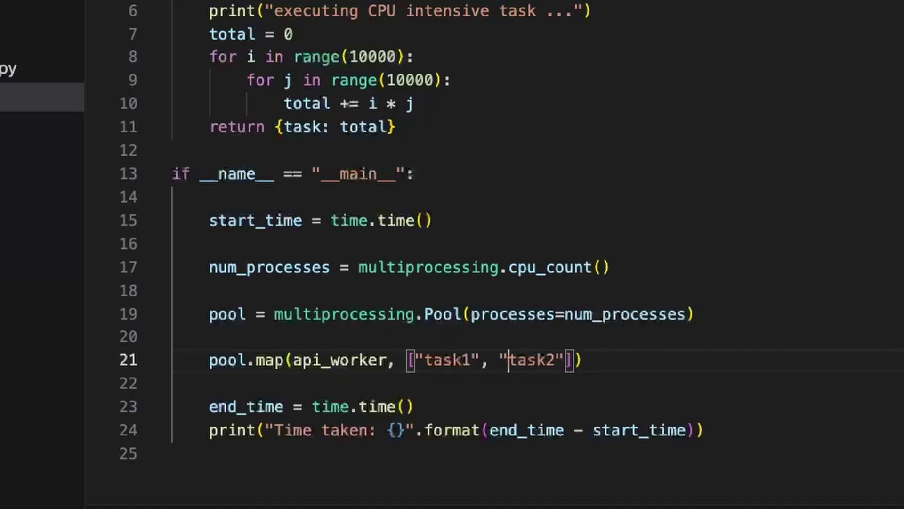
{"action": "left_click", "coordinate": [184, 383]}
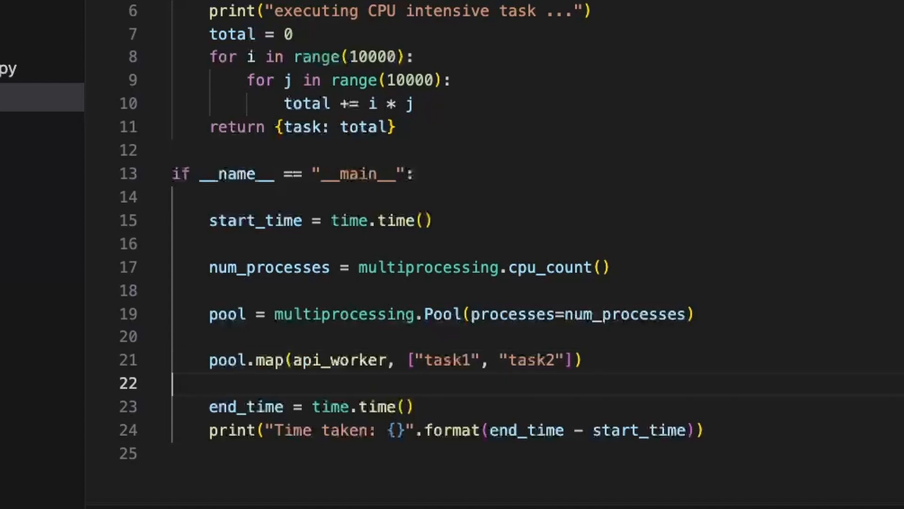
Step: Add pool.close() and pool.join(), and store the map output in result
{"action": "type", "text": "pool."}
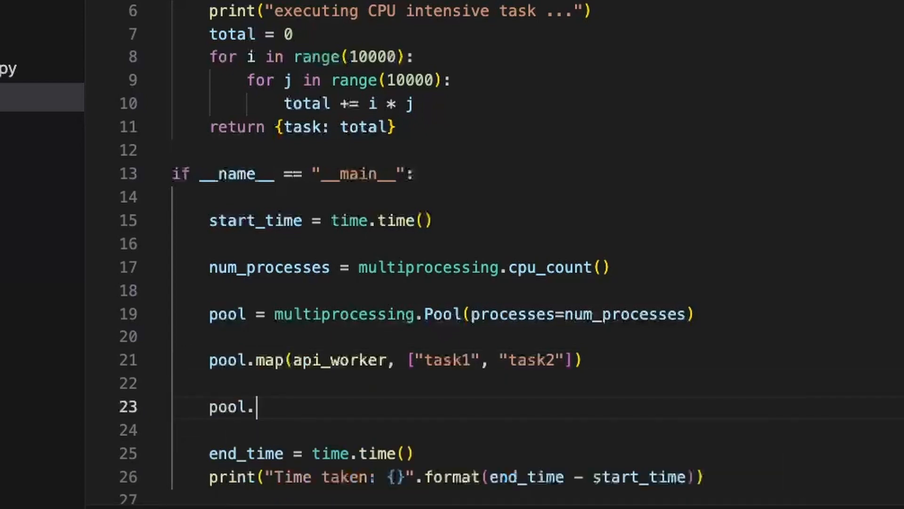
{"action": "type", "text": "close()"}
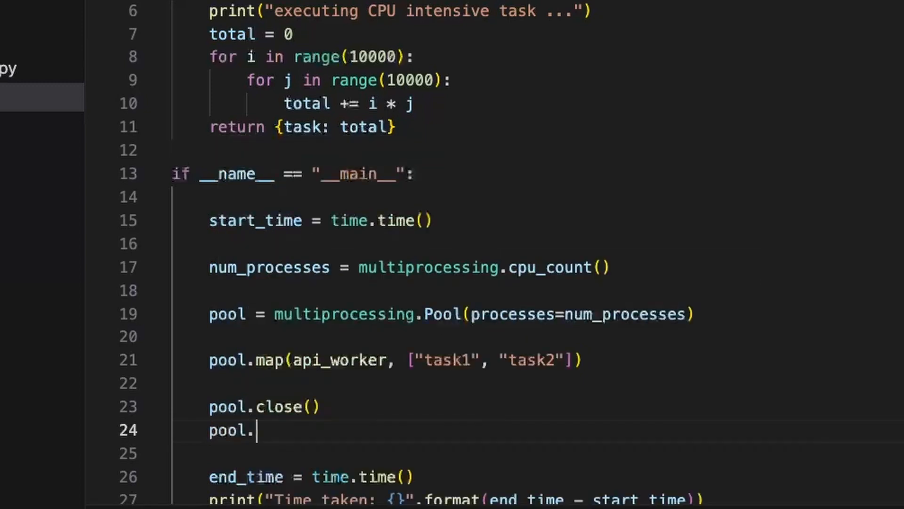
{"action": "type", "text": "join()"}
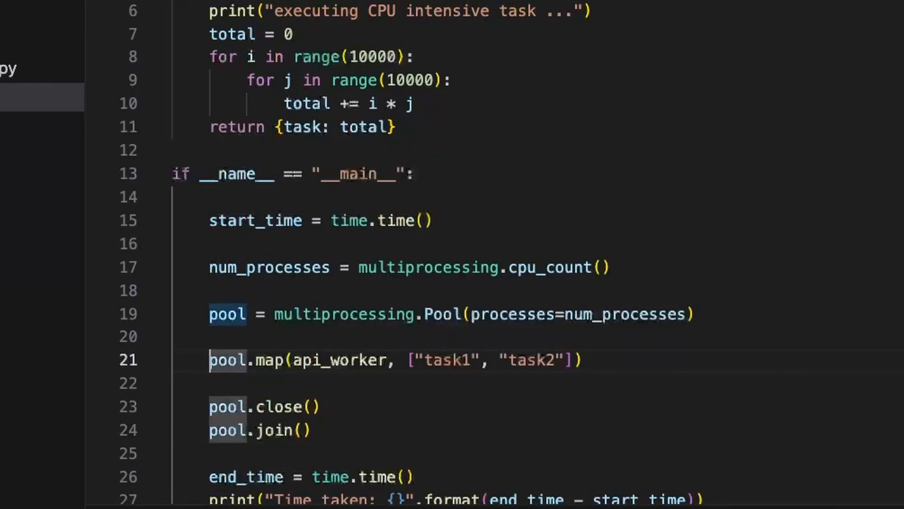
{"action": "type", "text": "result ="}
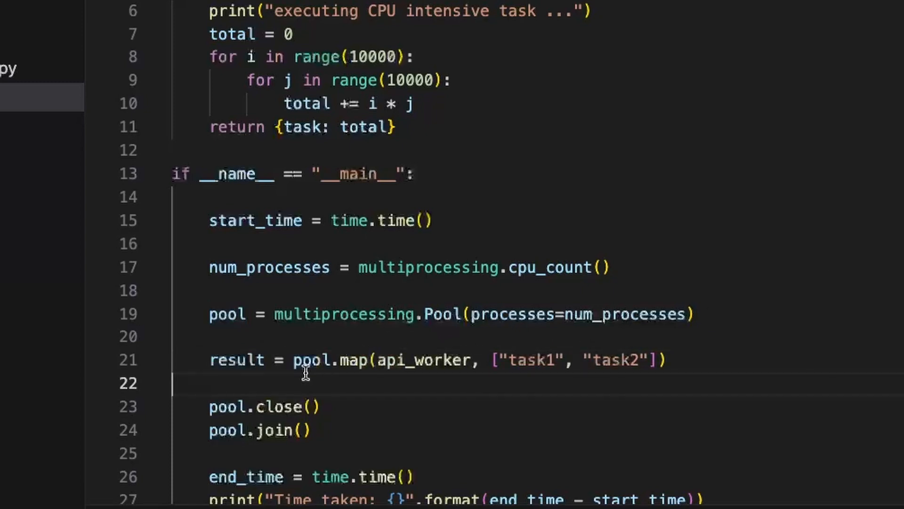
{"action": "double_click", "coordinate": [237, 359]}
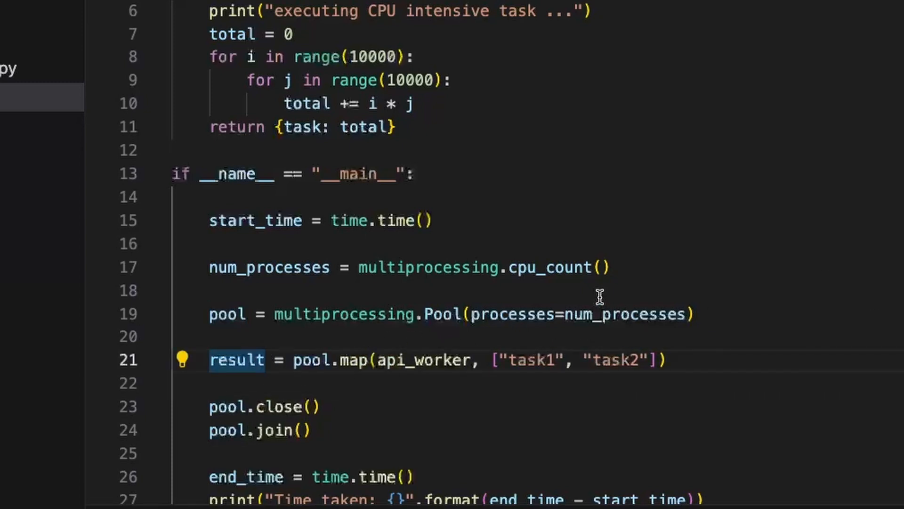
{"action": "mouse_move", "coordinate": [592, 277]}
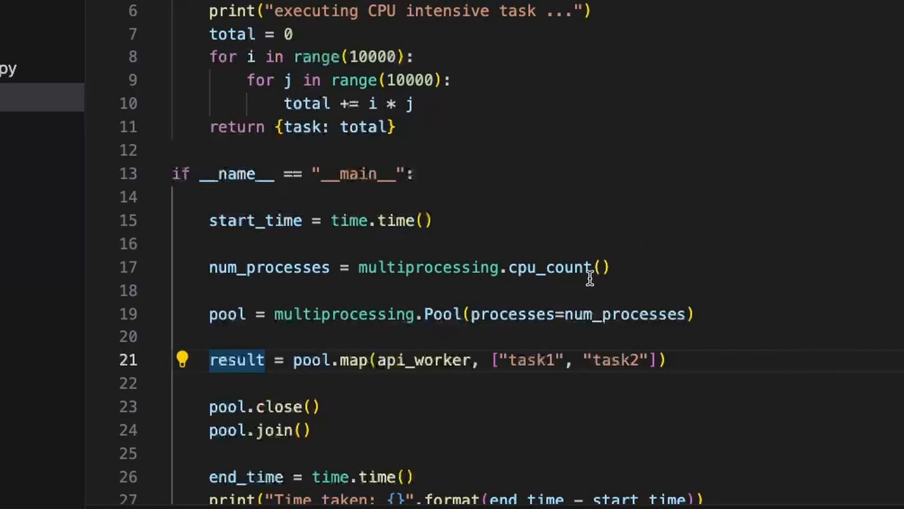
{"action": "scroll", "scroll_direction": "down", "scroll_amount": 3}
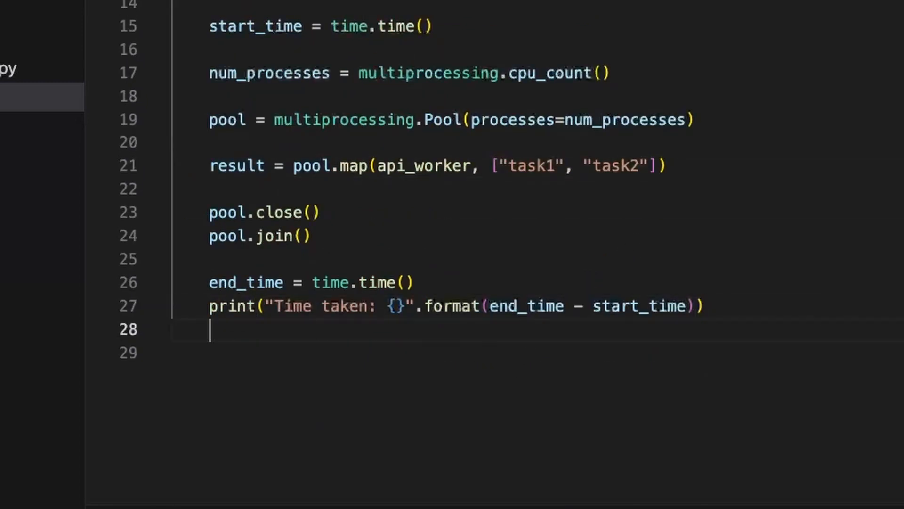
Step: Add print(result) and run python mprocessingpool.py in the terminal
{"action": "type", "text": "print(result"}
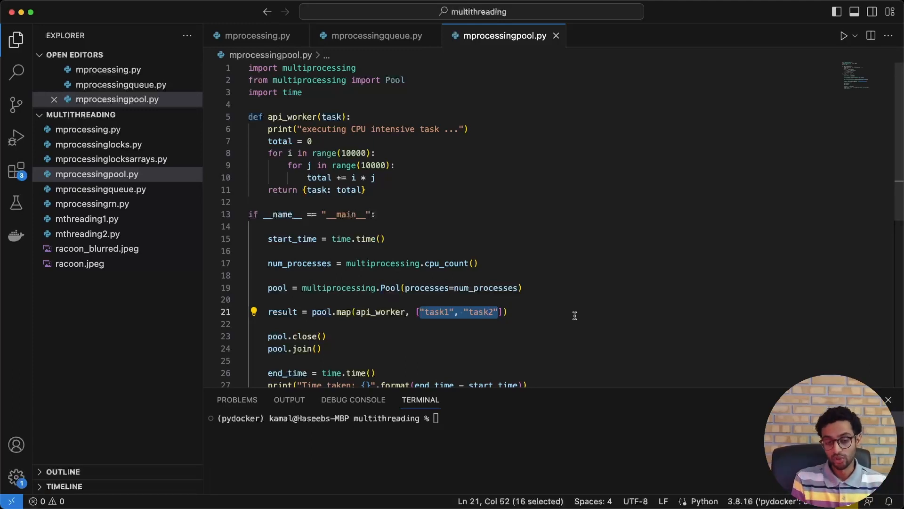
{"action": "mouse_move", "coordinate": [559, 320]}
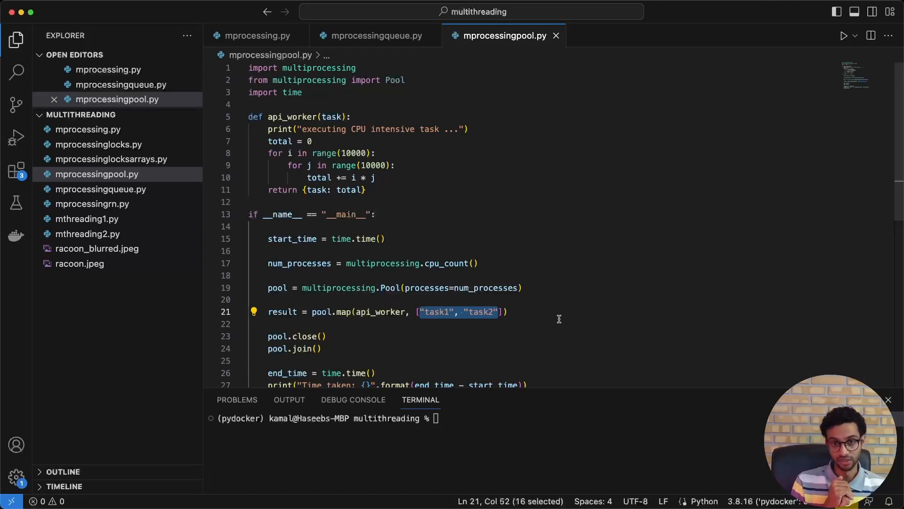
{"action": "scroll", "scroll_direction": "down", "scroll_amount": 3}
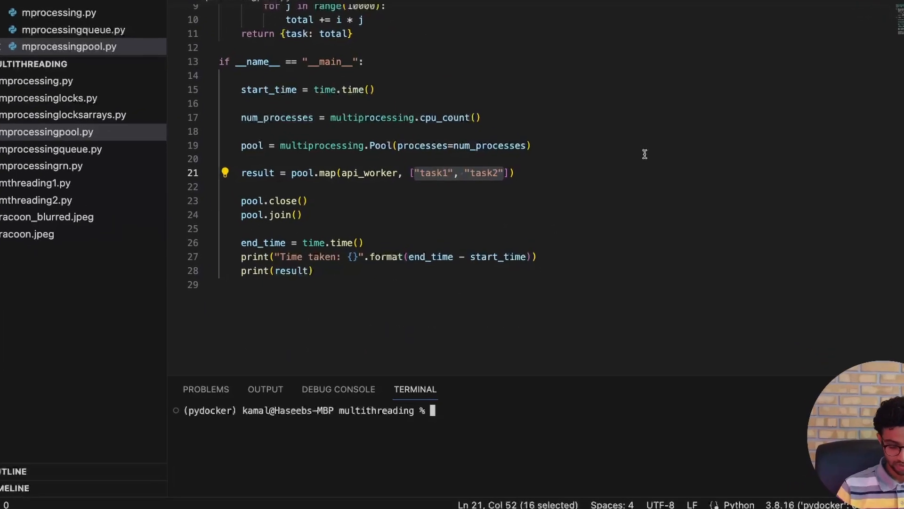
{"action": "type", "text": "python mpro"}
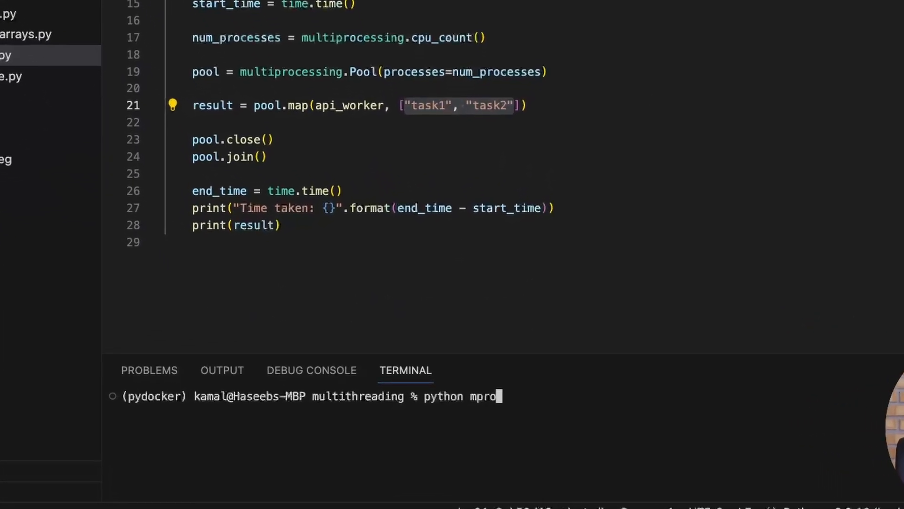
{"action": "type", "text": "cessingpool.py"}
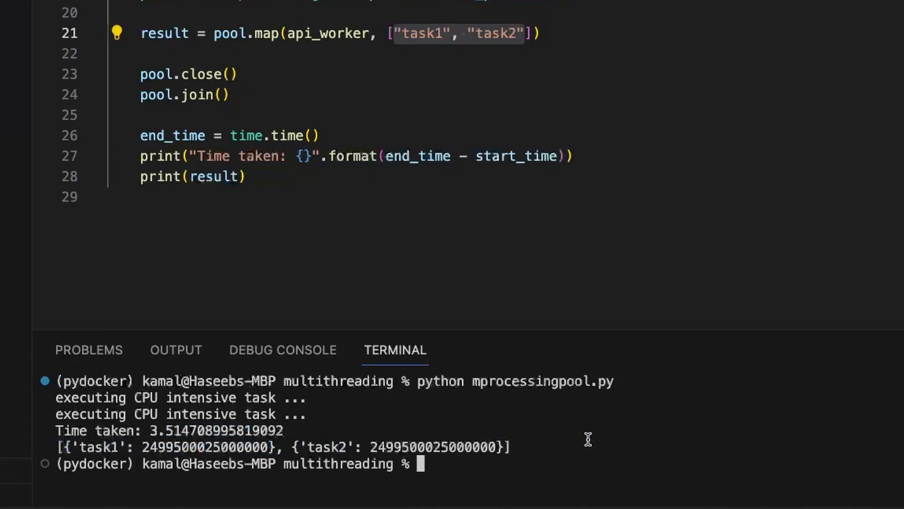
Step: Switch to mprocessinglocks.py and review the BankAccount deposit method
{"action": "left_click", "coordinate": [459, 35]}
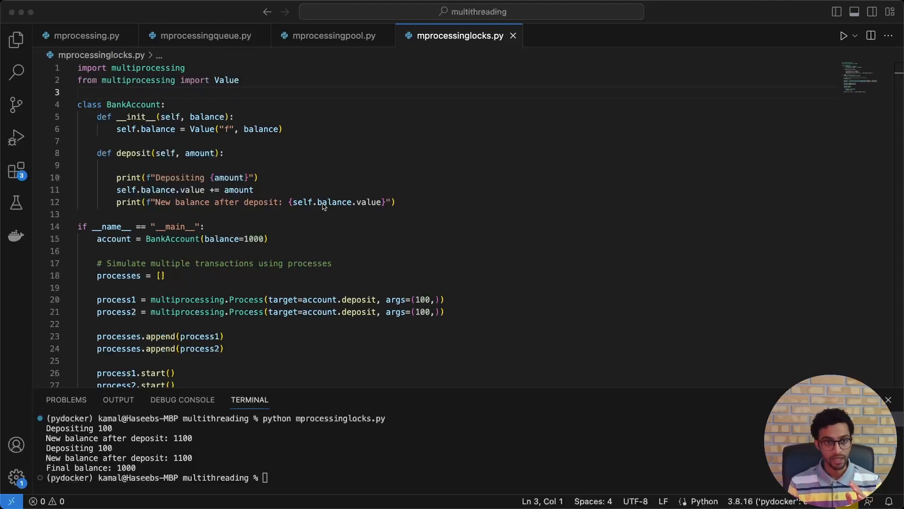
{"action": "mouse_move", "coordinate": [240, 98]}
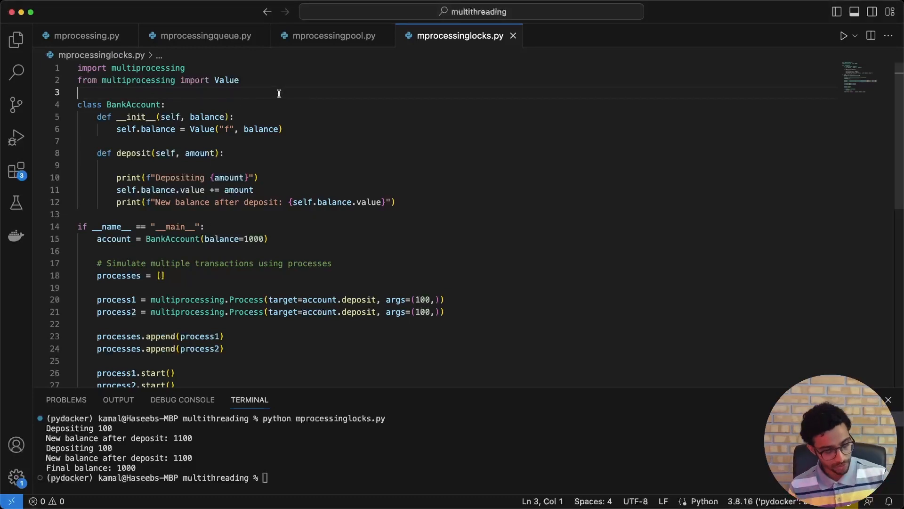
{"action": "double_click", "coordinate": [134, 104]}
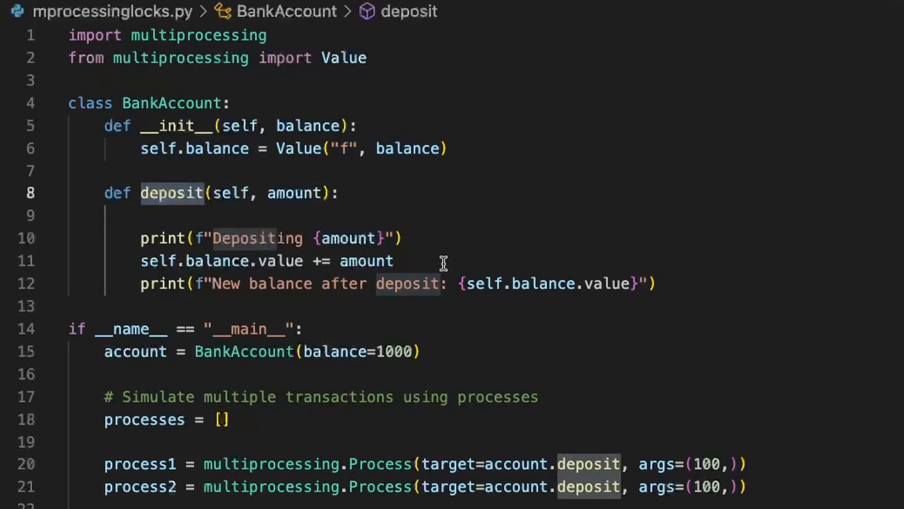
{"action": "scroll", "scroll_direction": "down", "scroll_amount": 3}
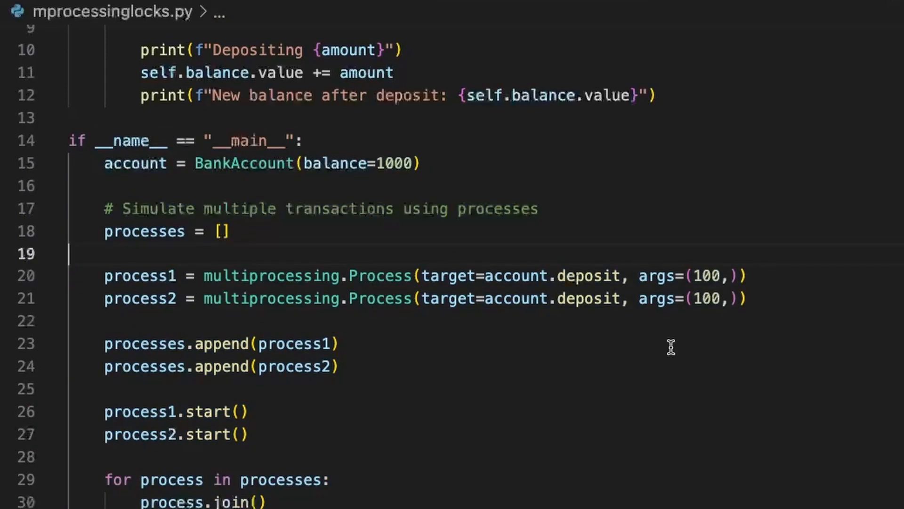
{"action": "scroll", "scroll_direction": "up", "scroll_amount": 3}
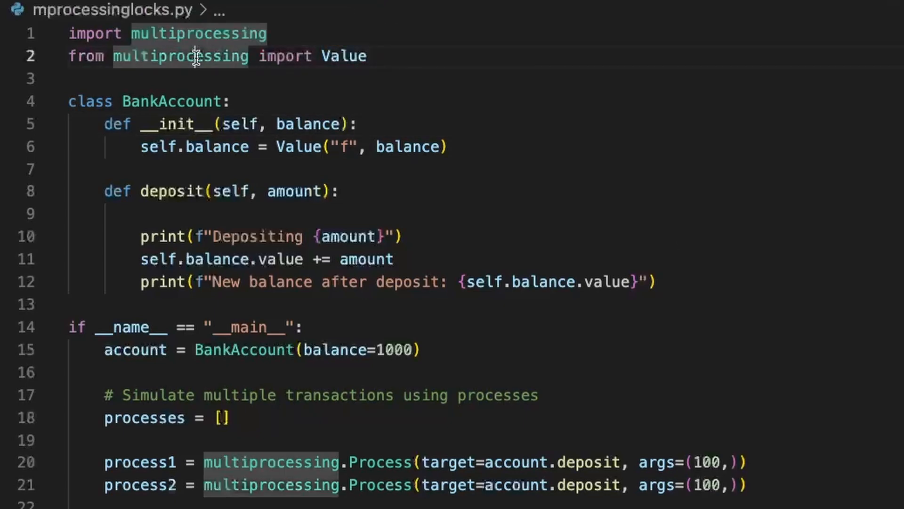
Step: Walk through the multiprocessing import, the shared Value balance, and the process setup code
{"action": "left_click", "coordinate": [428, 79]}
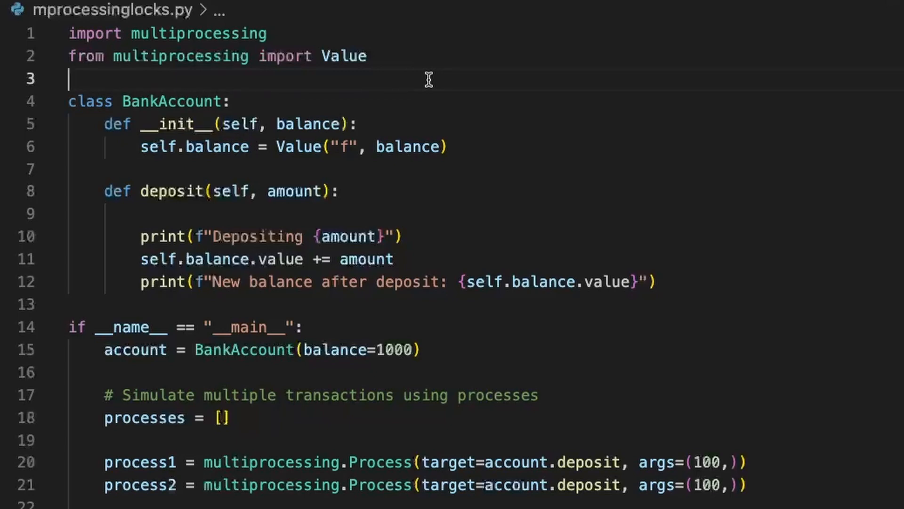
{"action": "mouse_move", "coordinate": [383, 104]}
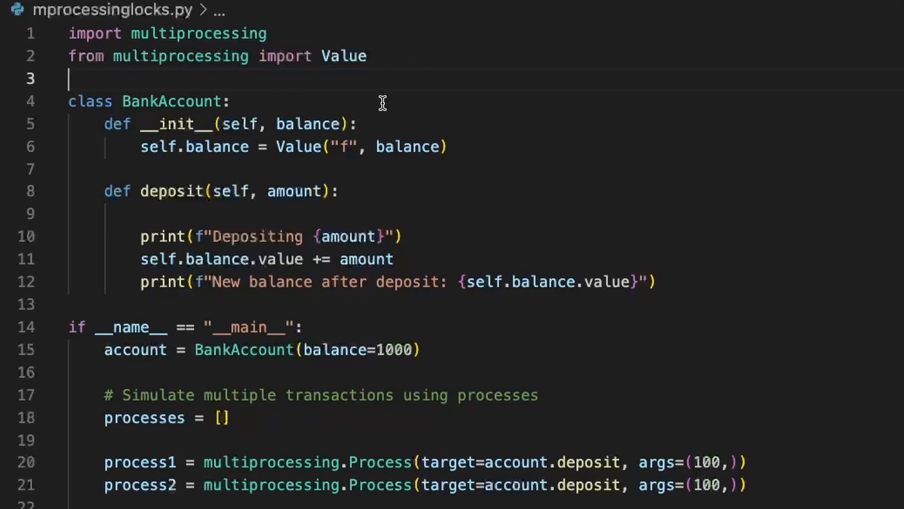
{"action": "left_click", "coordinate": [311, 147]}
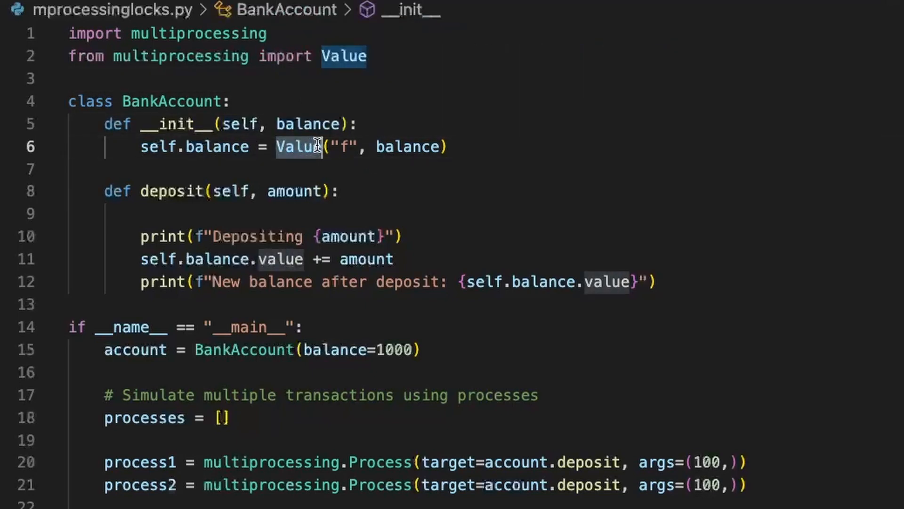
{"action": "left_click", "coordinate": [343, 147]}
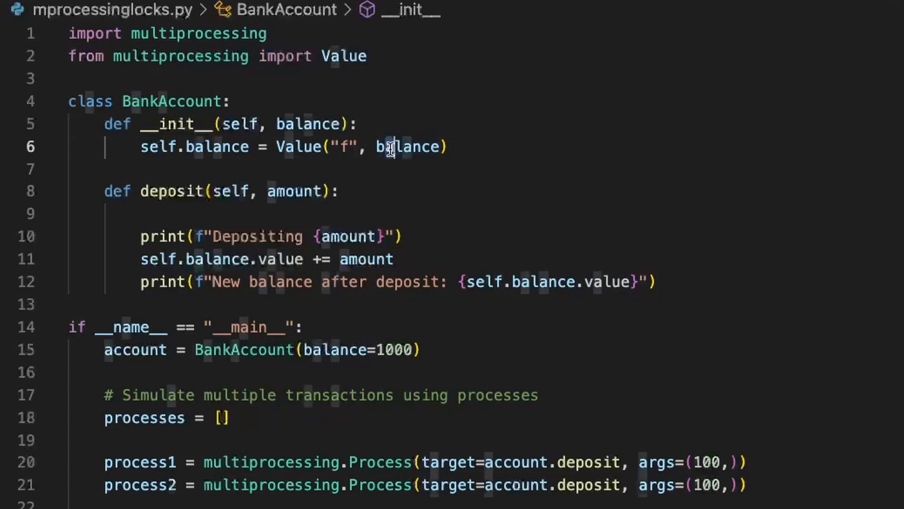
{"action": "double_click", "coordinate": [216, 147]}
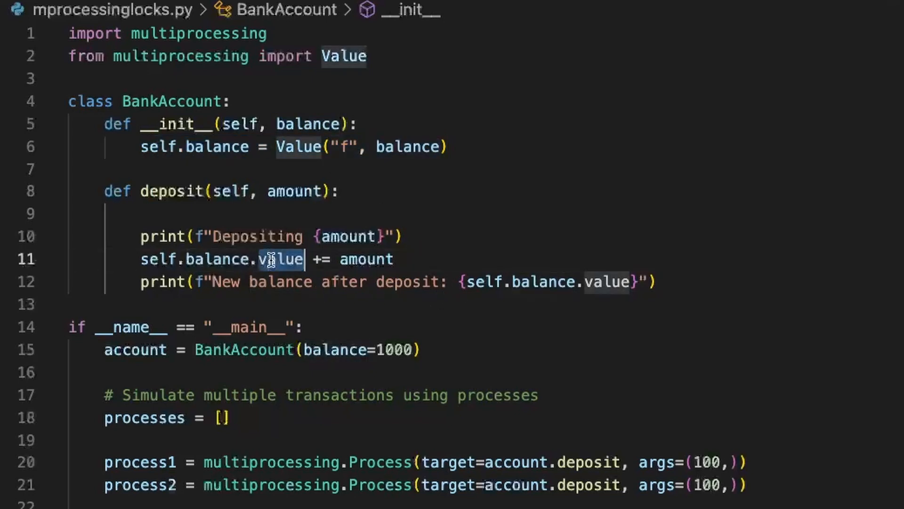
{"action": "scroll", "scroll_direction": "down", "scroll_amount": 3}
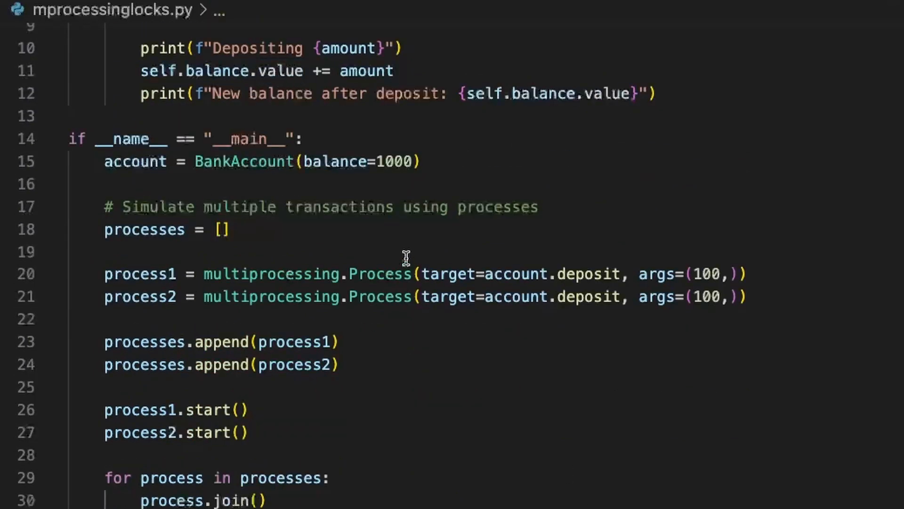
{"action": "left_click", "coordinate": [394, 161]}
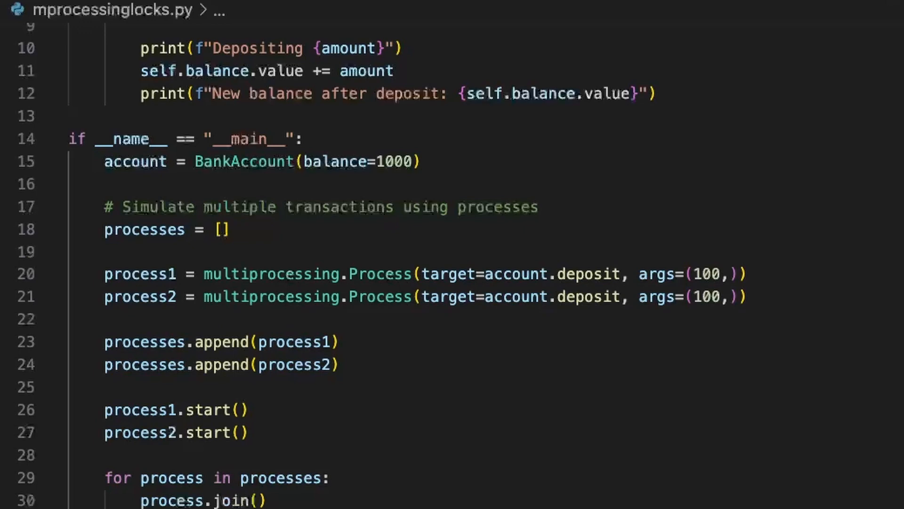
{"action": "scroll", "scroll_direction": "down", "scroll_amount": 3}
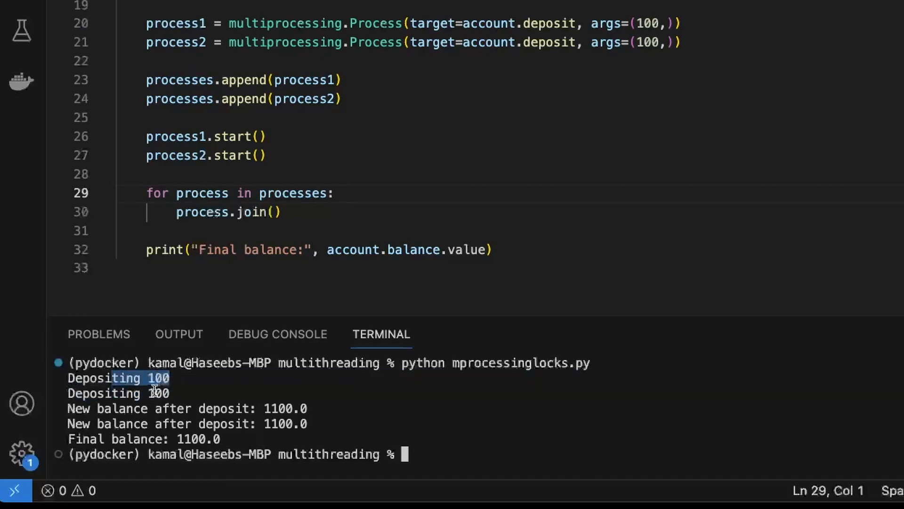
{"action": "mouse_move", "coordinate": [263, 408]}
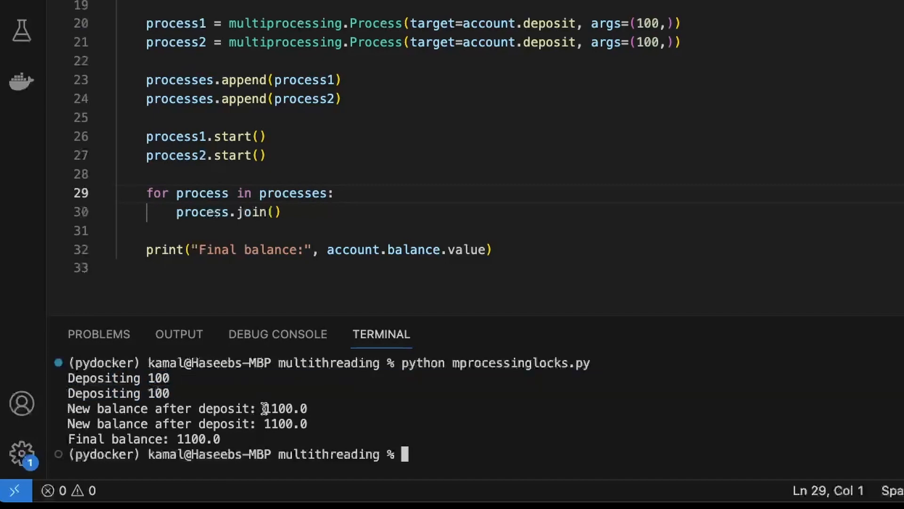
{"action": "double_click", "coordinate": [284, 407]}
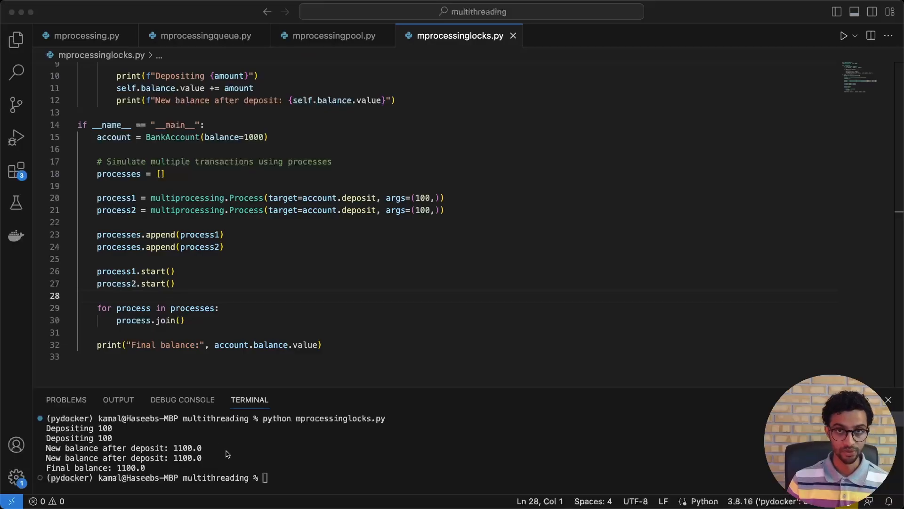
{"action": "double_click", "coordinate": [188, 447]}
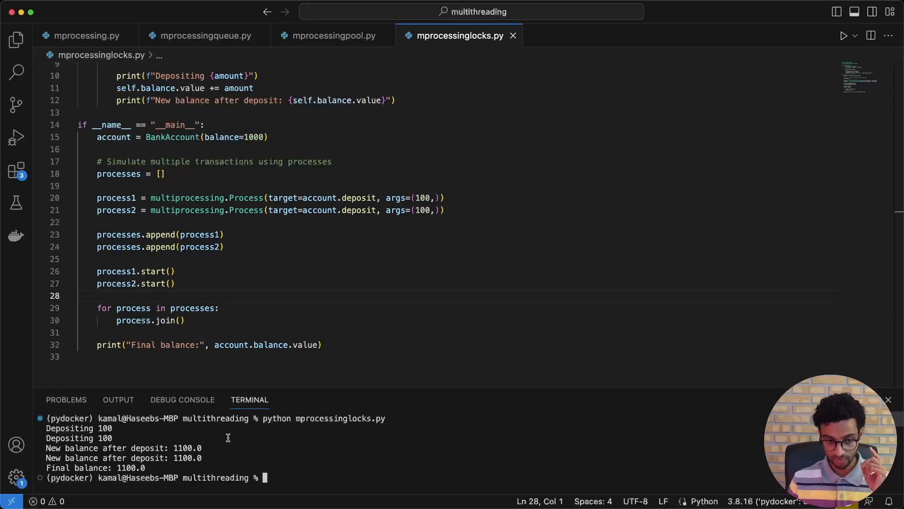
{"action": "double_click", "coordinate": [187, 448]}
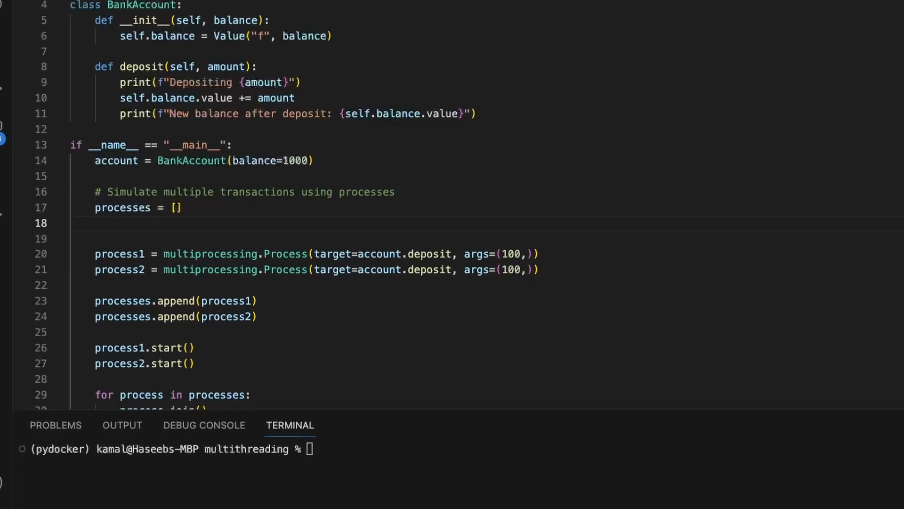
Step: Create lock = multiprocessing.Lock() and pass lock in both Process args
{"action": "type", "text": "lock = m"}
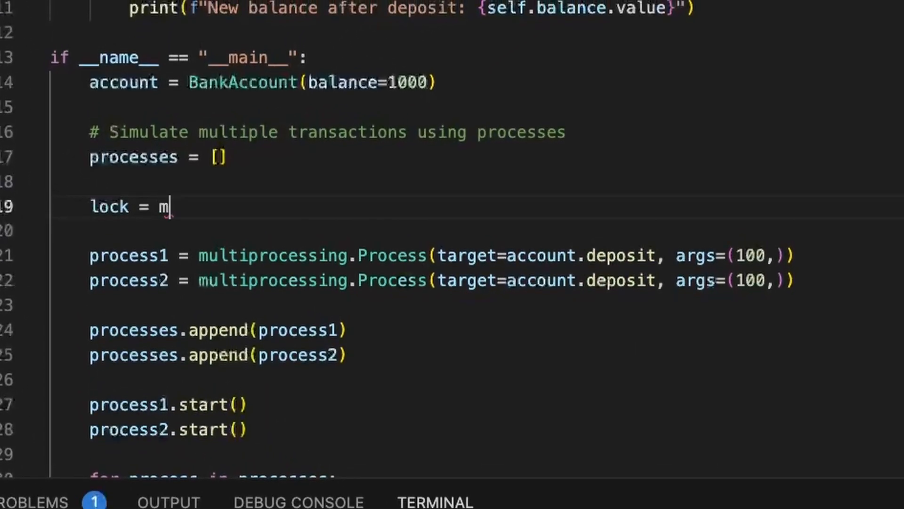
{"action": "type", "text": "ultiprocessing.Lock()"}
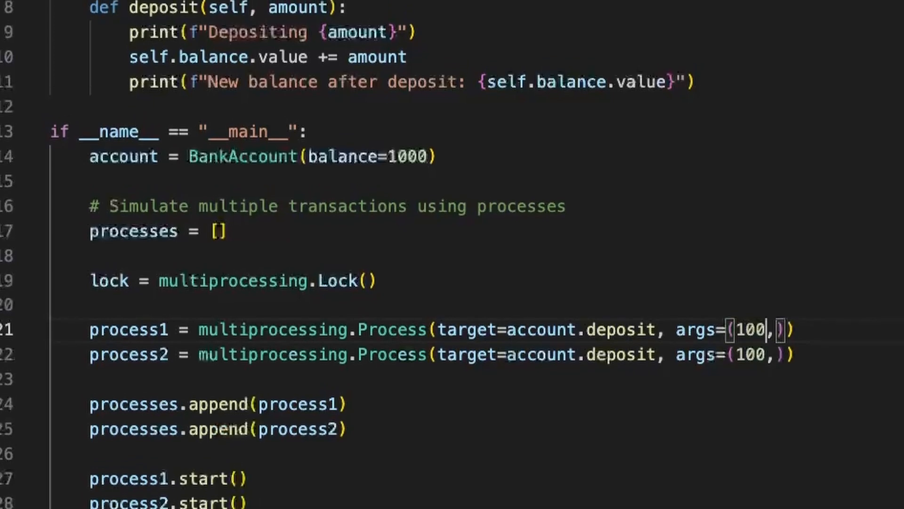
{"action": "type", "text": "lock"}
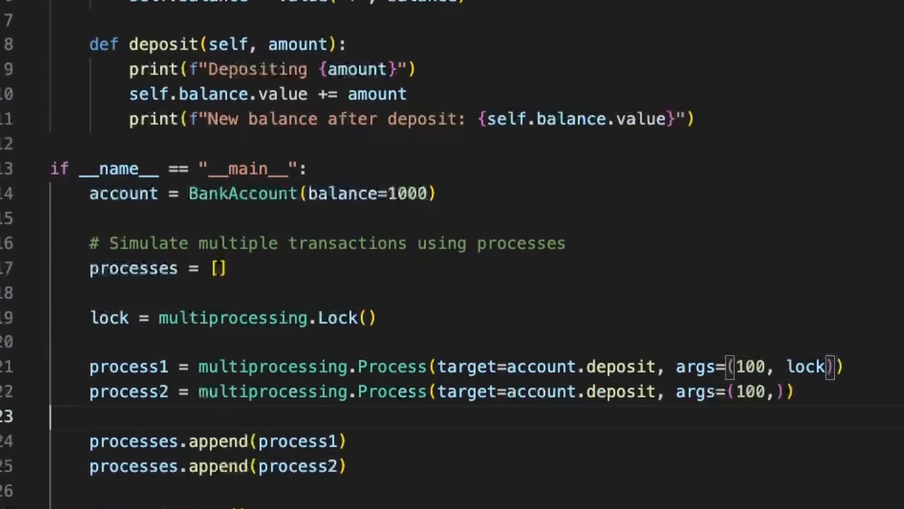
{"action": "type", "text": "lock"}
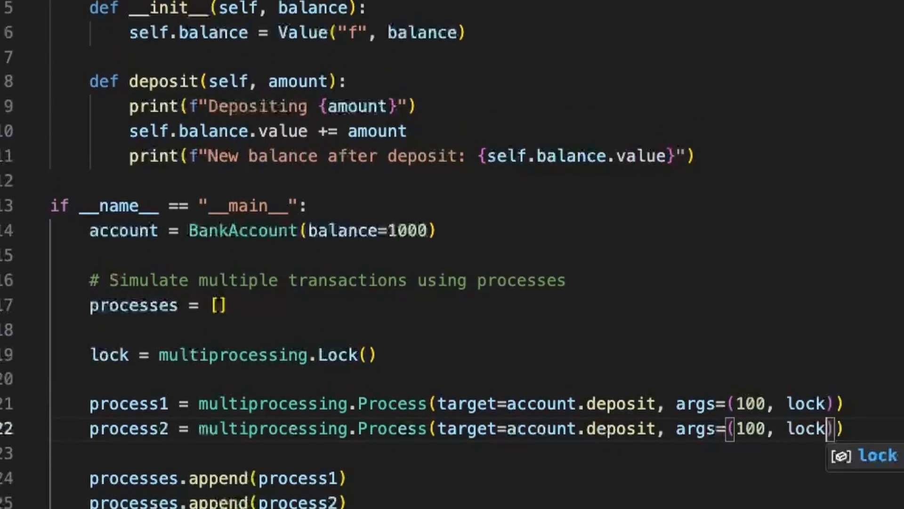
Step: Add a lock parameter to deposit with lock.acquire() and lock.release() calls
{"action": "scroll", "scroll_direction": "up", "scroll_amount": 3}
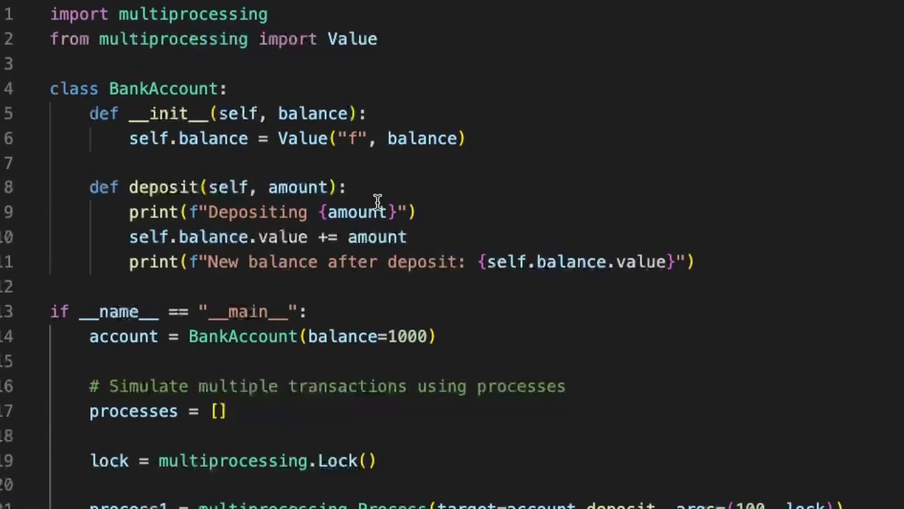
{"action": "double_click", "coordinate": [297, 209]}
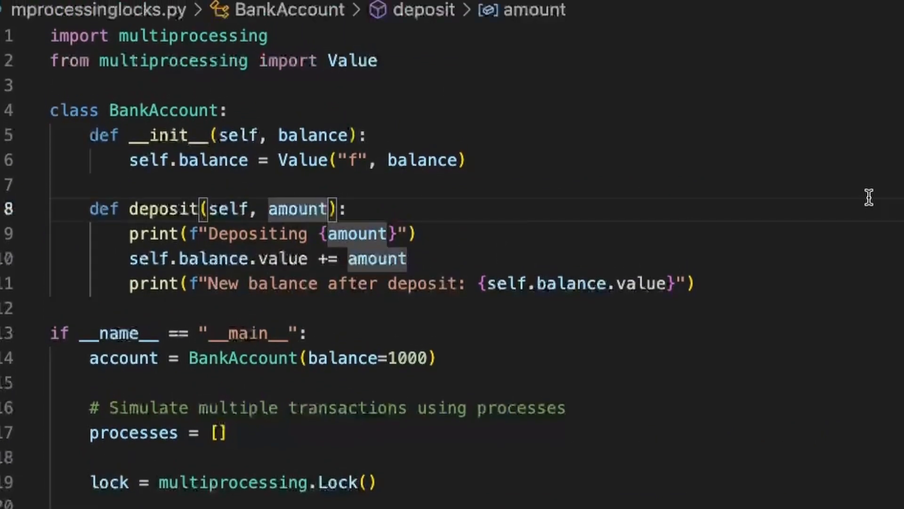
{"action": "type", "text": ", lock"}
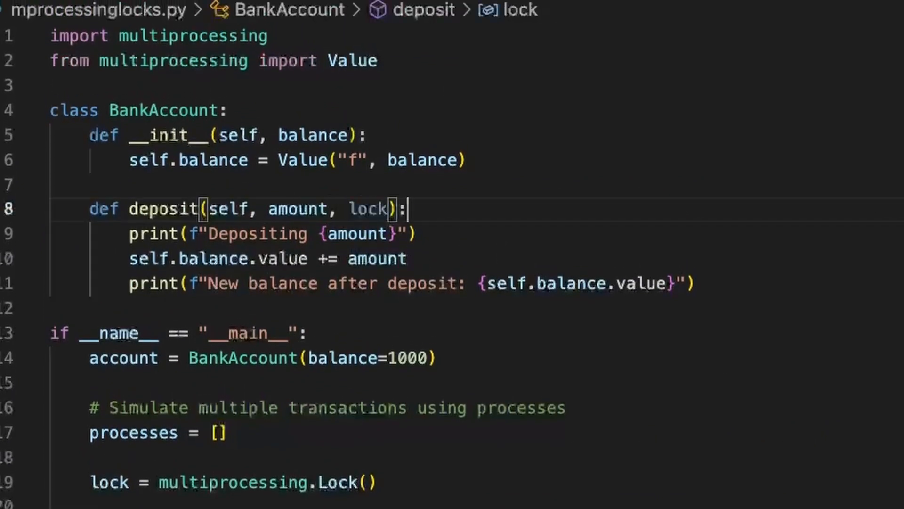
{"action": "type", "text": "lock.ac"}
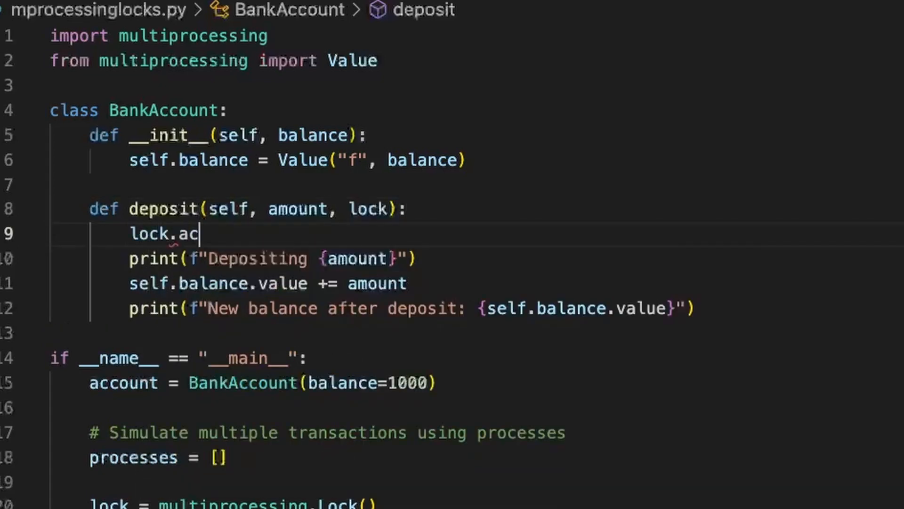
{"action": "type", "text": "quire()"}
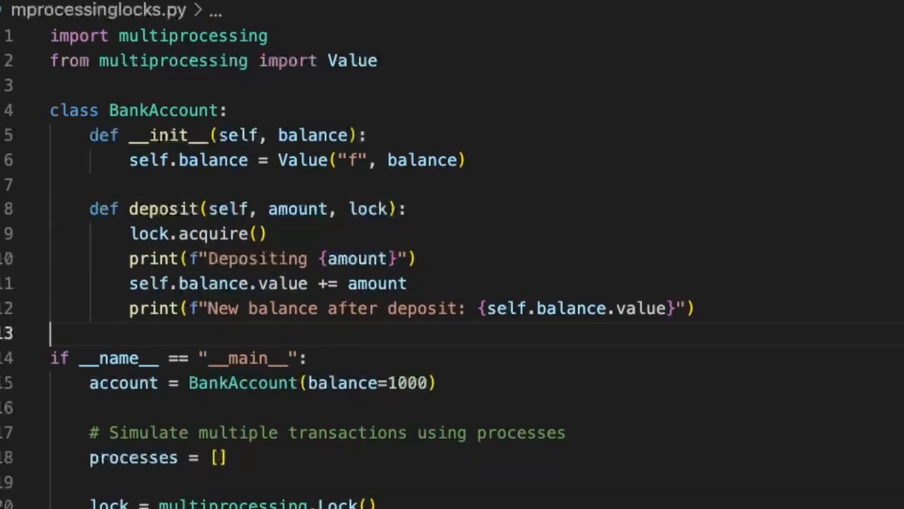
{"action": "type", "text": "lock.release("}
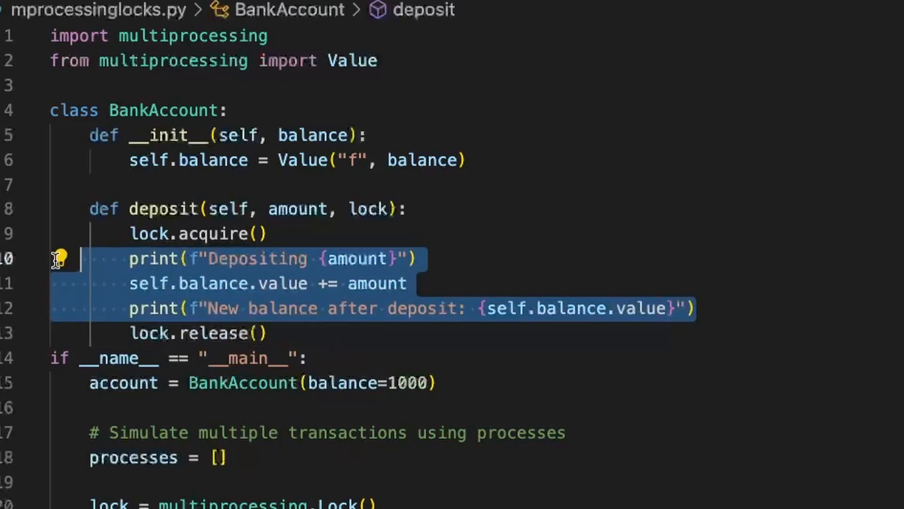
{"action": "mouse_move", "coordinate": [807, 267]}
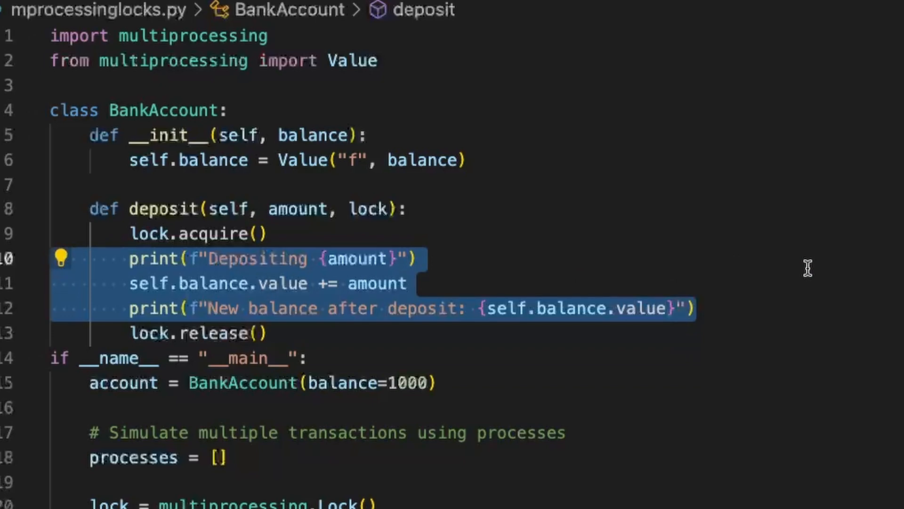
Step: Wrap the deposit body in a 'with lock:' block instead
{"action": "left_click", "coordinate": [698, 309]}
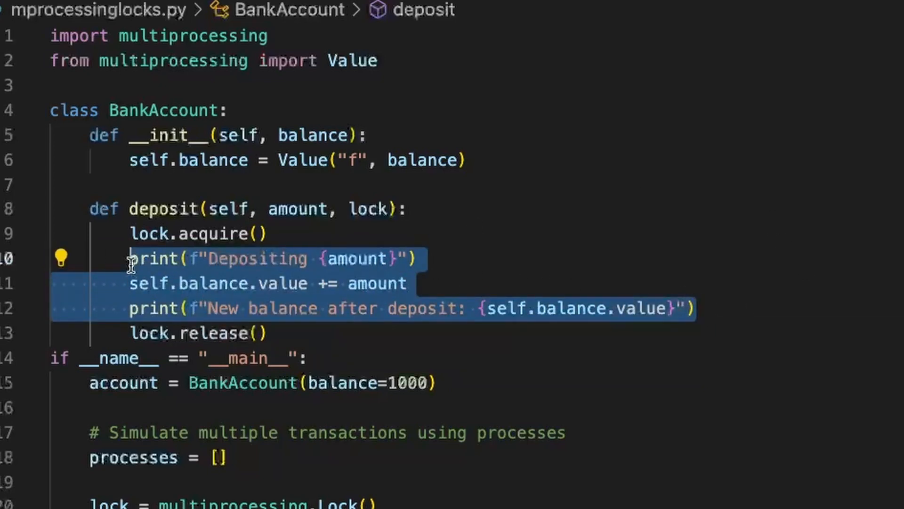
{"action": "type", "text": "w"}
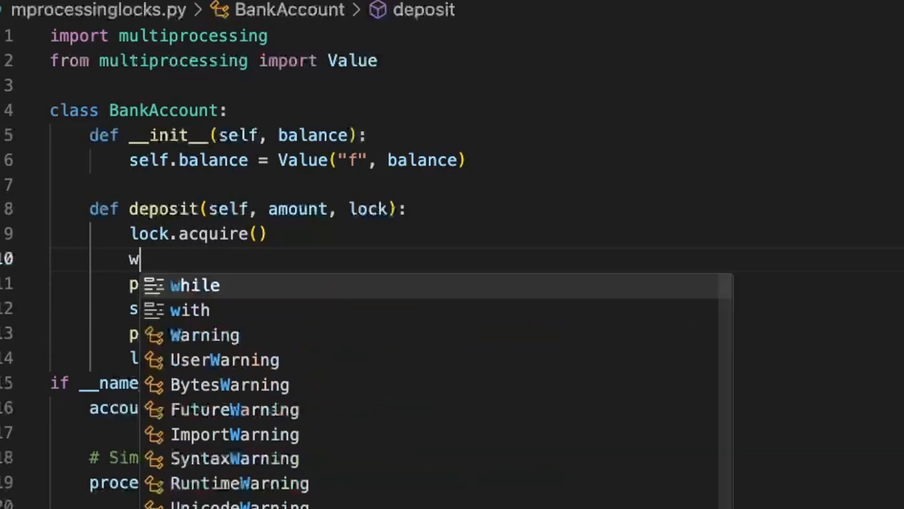
{"action": "type", "text": "ith lock:"}
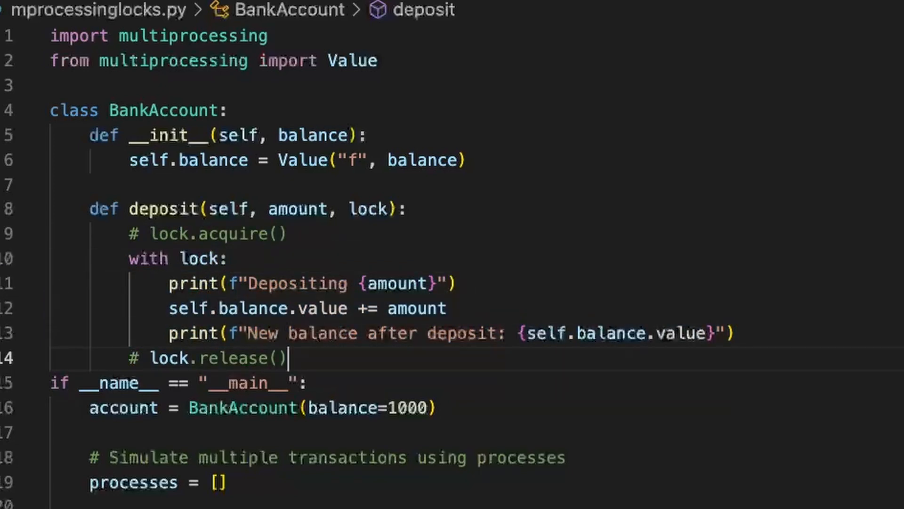
{"action": "scroll", "scroll_direction": "down", "scroll_amount": 3}
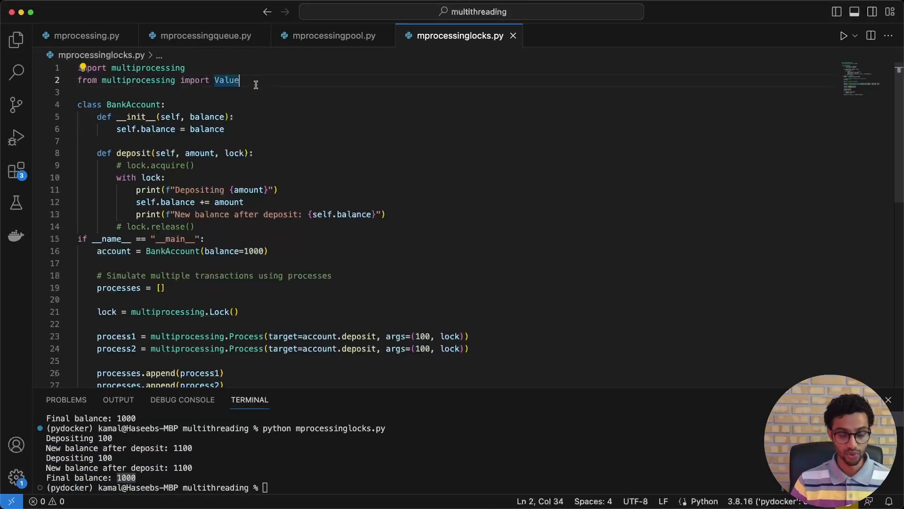
Step: Highlight the Value import, the 1100 per-process balance and the unchanged final balance of 1000
{"action": "double_click", "coordinate": [226, 80]}
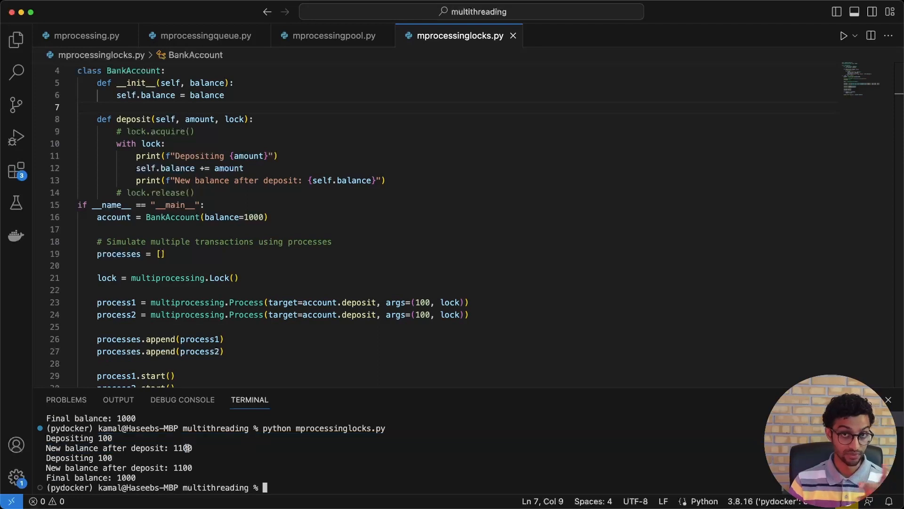
{"action": "double_click", "coordinate": [182, 468]}
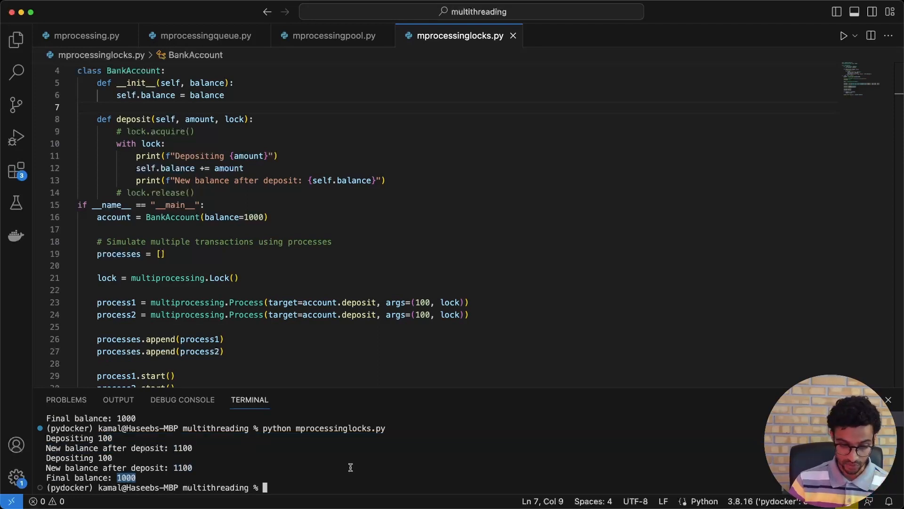
{"action": "double_click", "coordinate": [145, 129]}
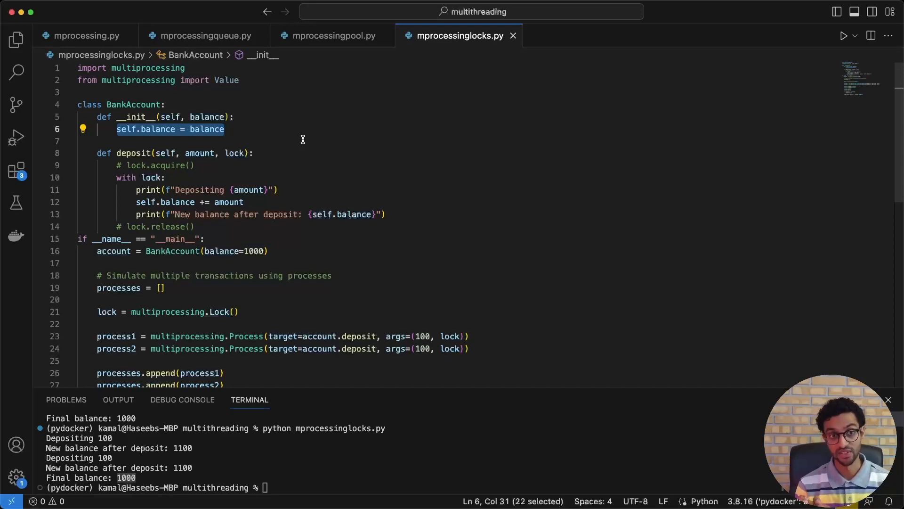
{"action": "mouse_move", "coordinate": [177, 418]}
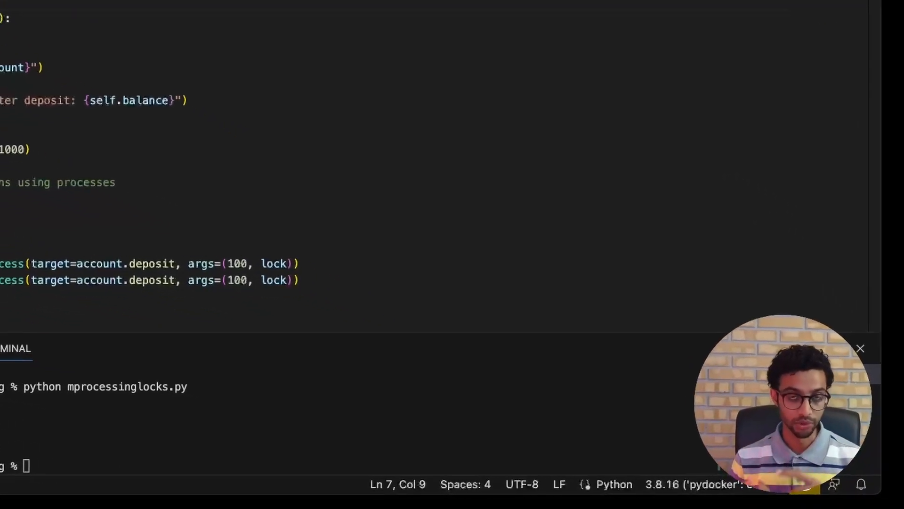
{"action": "scroll", "scroll_direction": "down", "scroll_amount": 3}
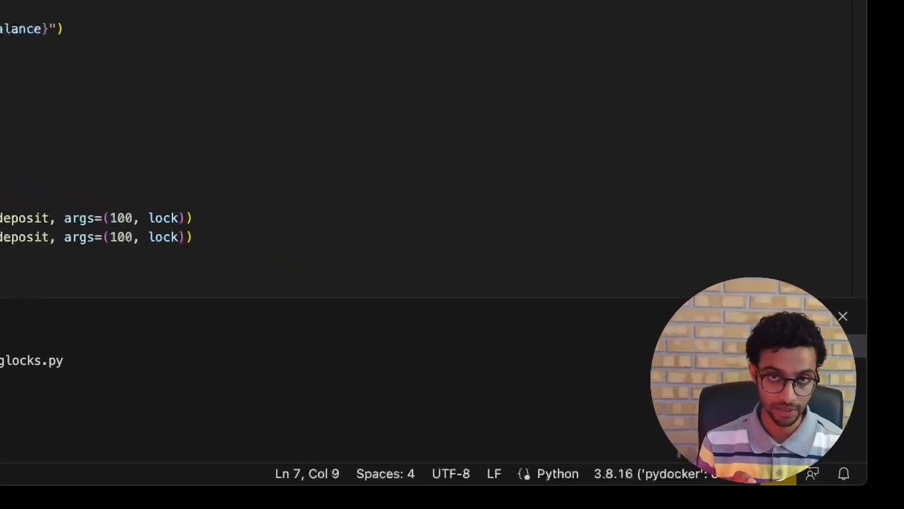